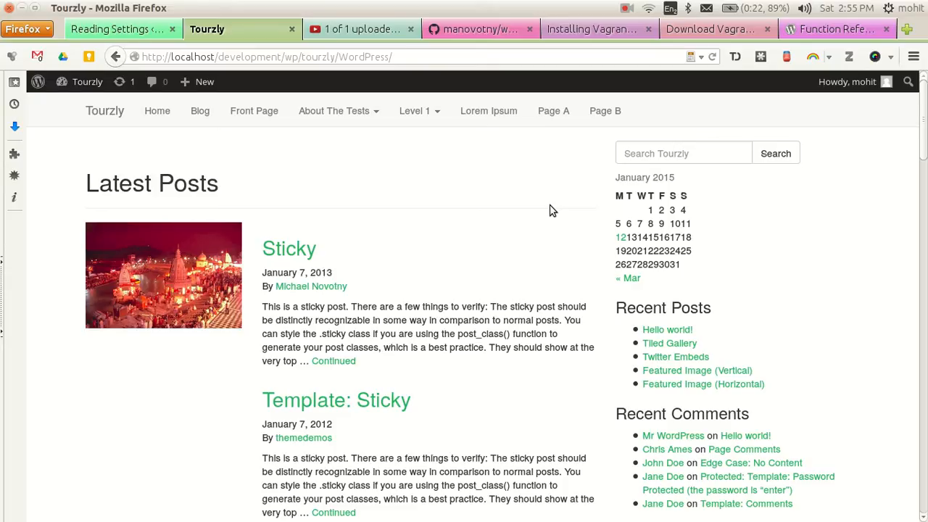
# Step: View the static Home page with its lorem ipsum text on the site, then head to Reading Settings
pyautogui.scroll(-3)
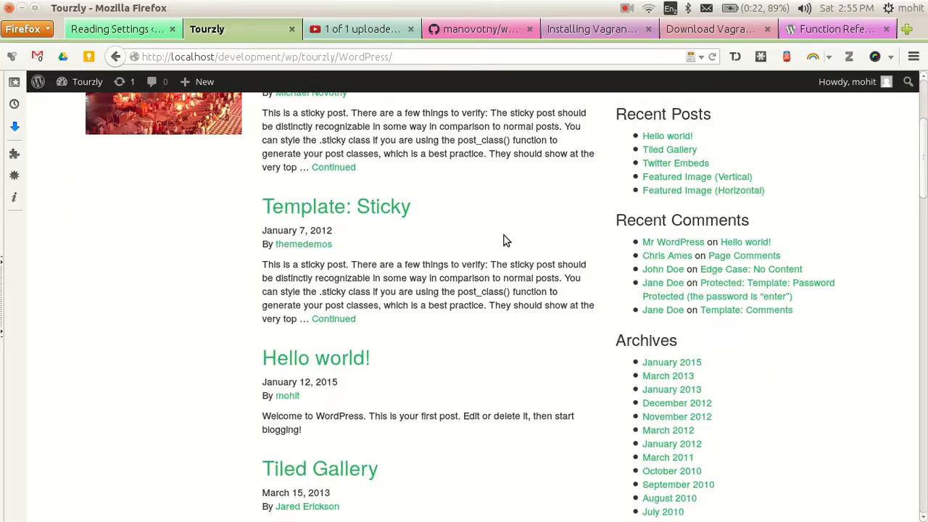
pyautogui.scroll(3)
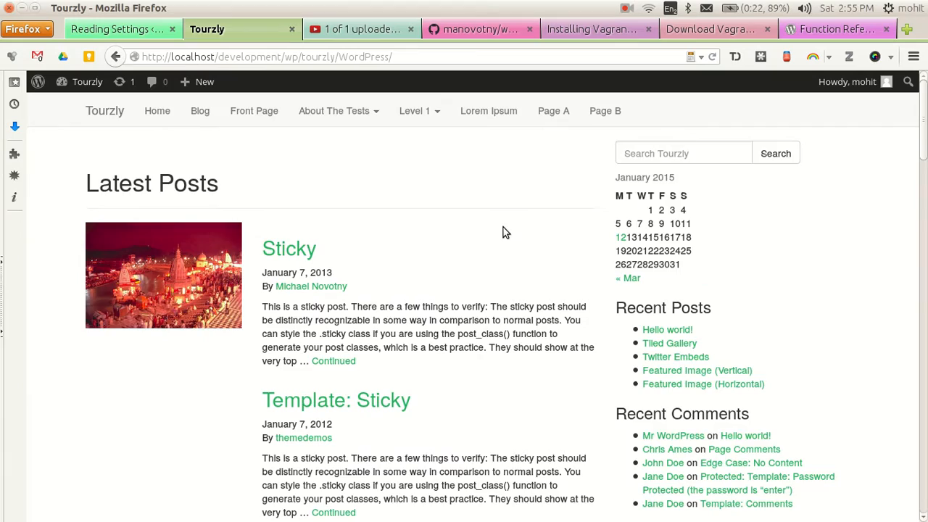
pyautogui.scroll(-3)
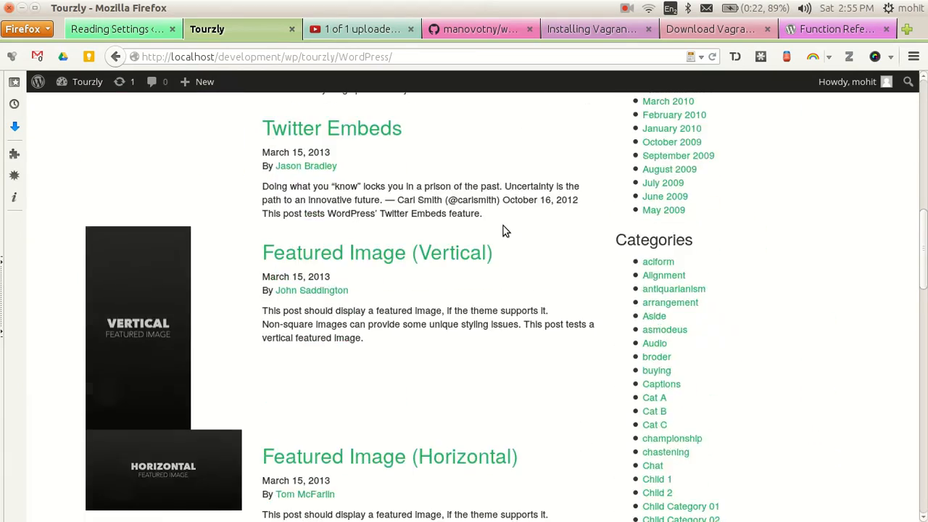
pyautogui.scroll(-3)
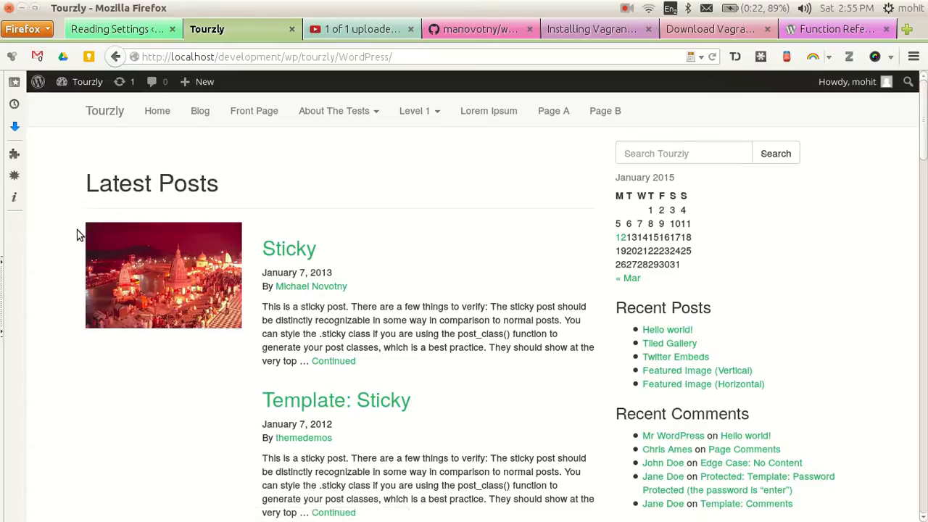
pyautogui.moveTo(372, 363)
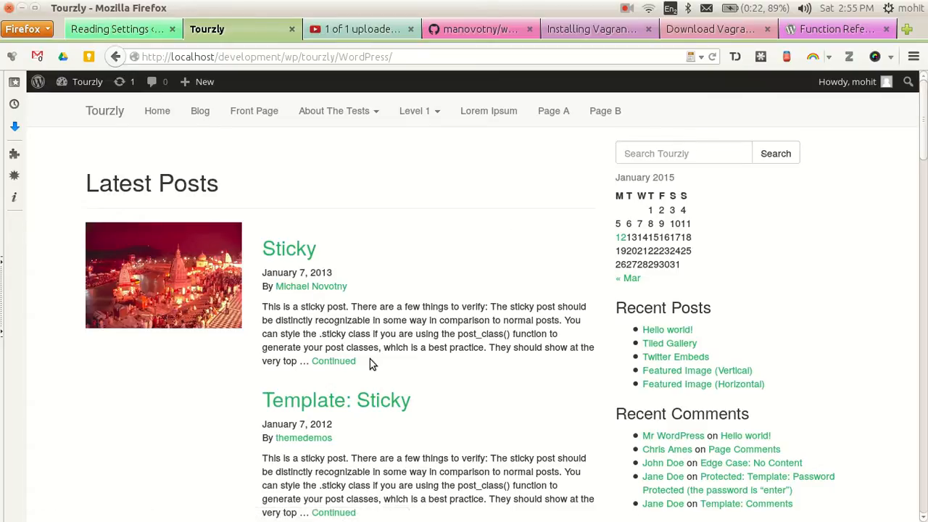
pyautogui.moveTo(289, 250)
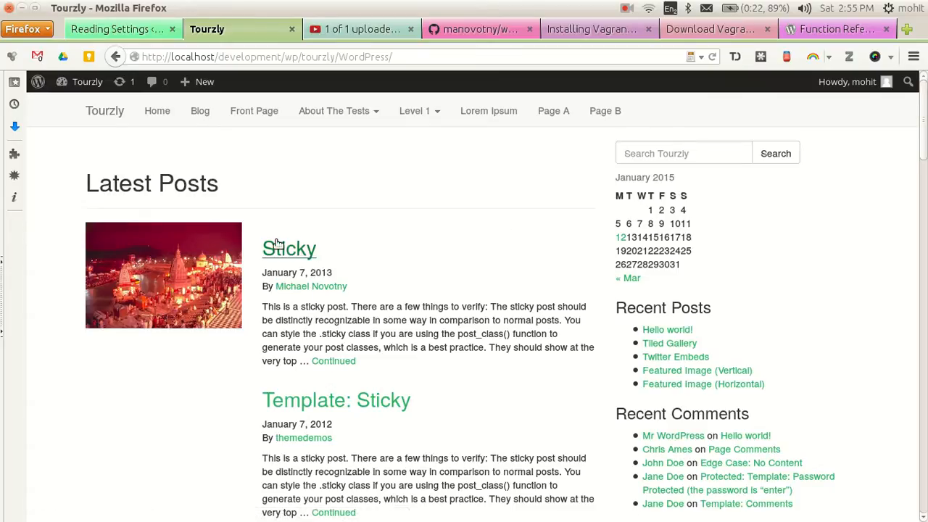
pyautogui.moveTo(796, 409)
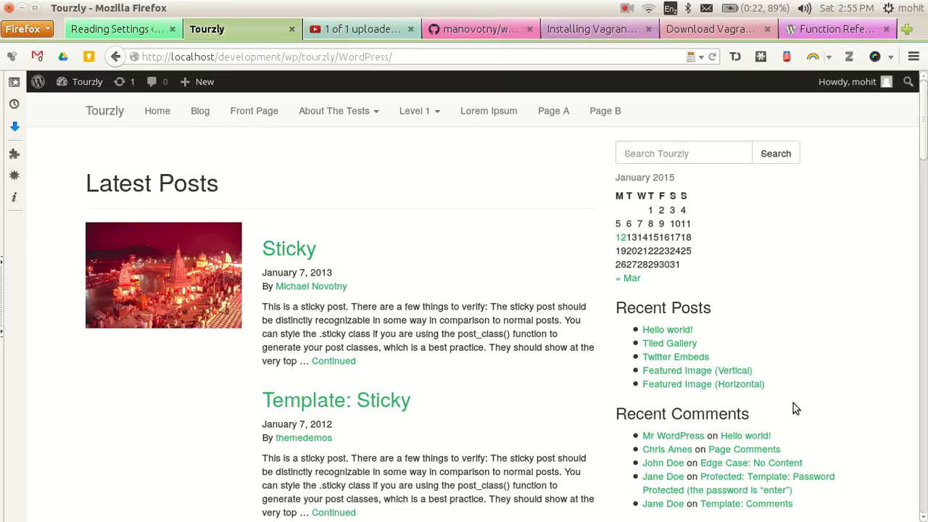
pyautogui.moveTo(650, 195)
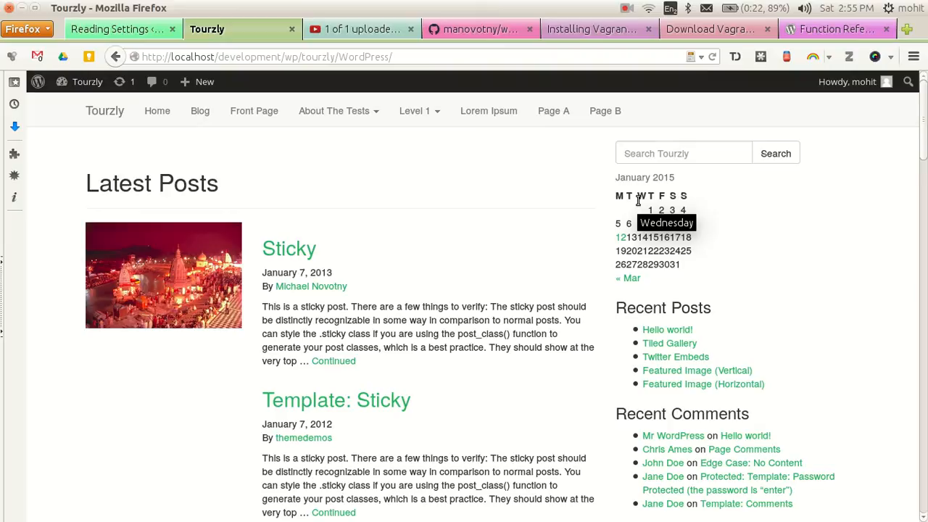
pyautogui.moveTo(630, 16)
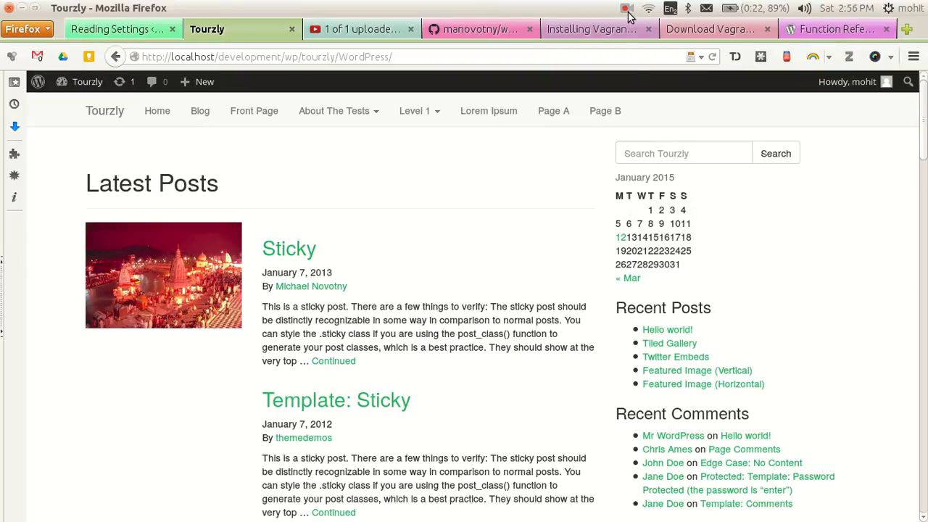
pyautogui.click(627, 9)
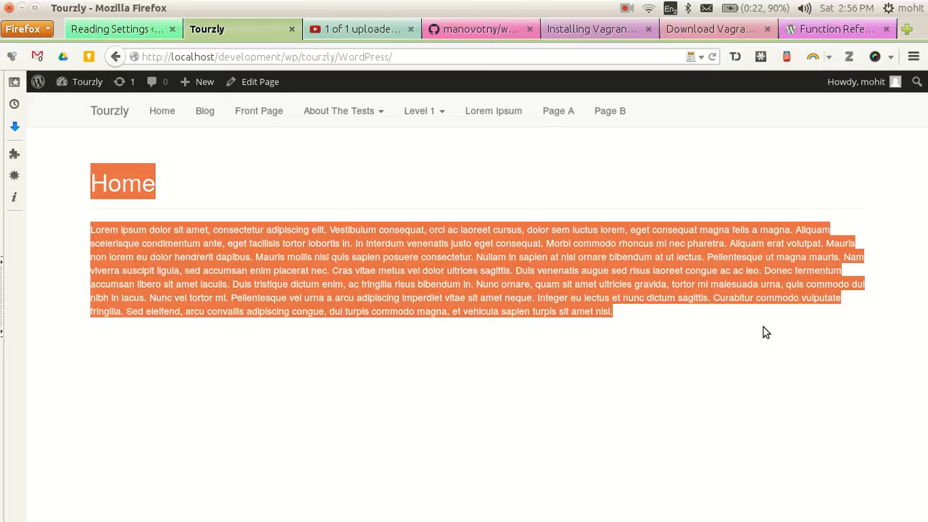
pyautogui.click(675, 191)
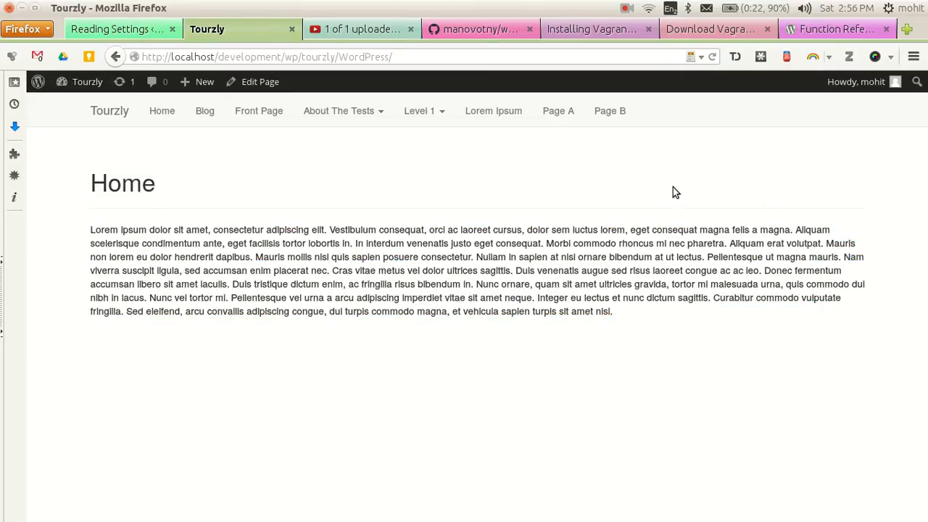
pyautogui.moveTo(223, 218)
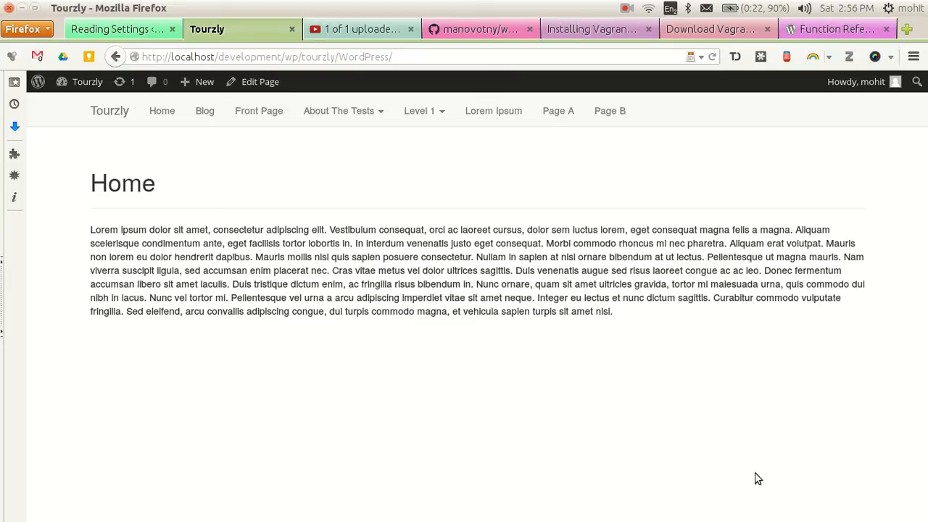
pyautogui.moveTo(97, 166)
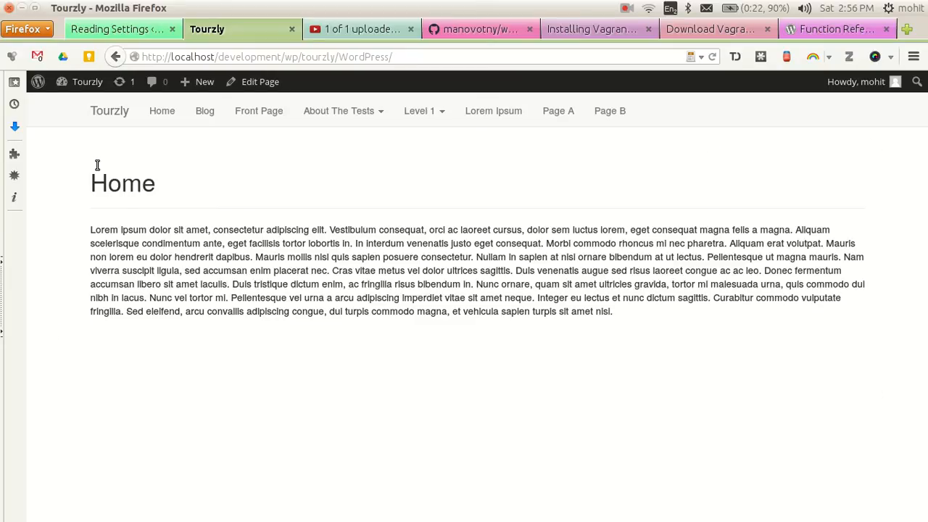
pyautogui.moveTo(96, 165); pyautogui.dragTo(612, 312)
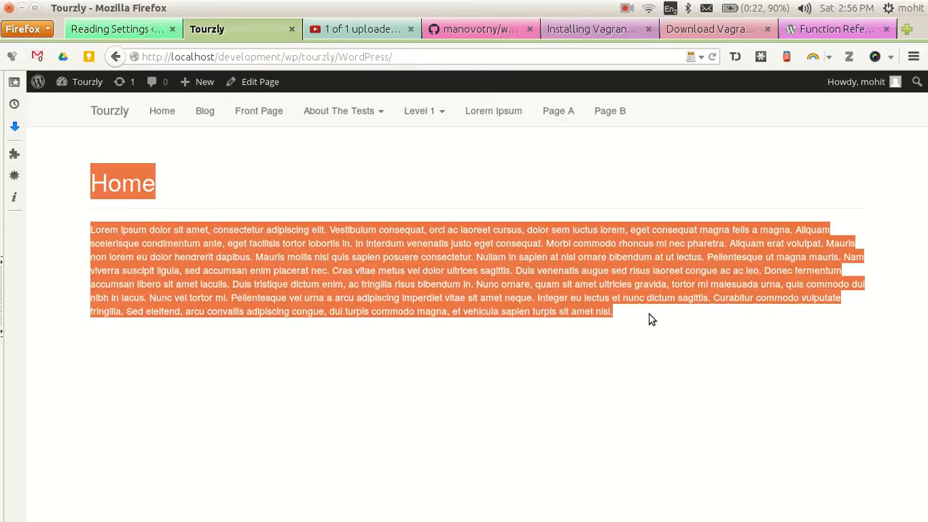
pyautogui.click(187, 208)
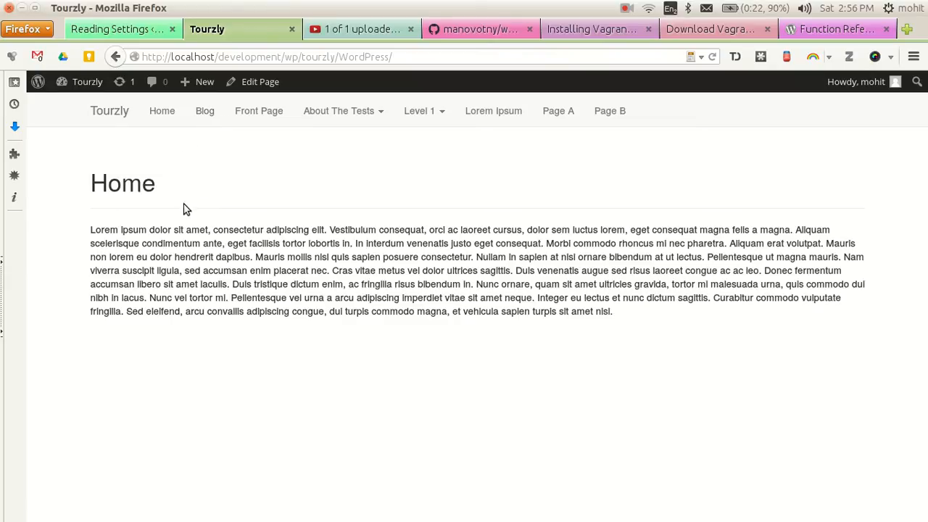
pyautogui.moveTo(648, 205)
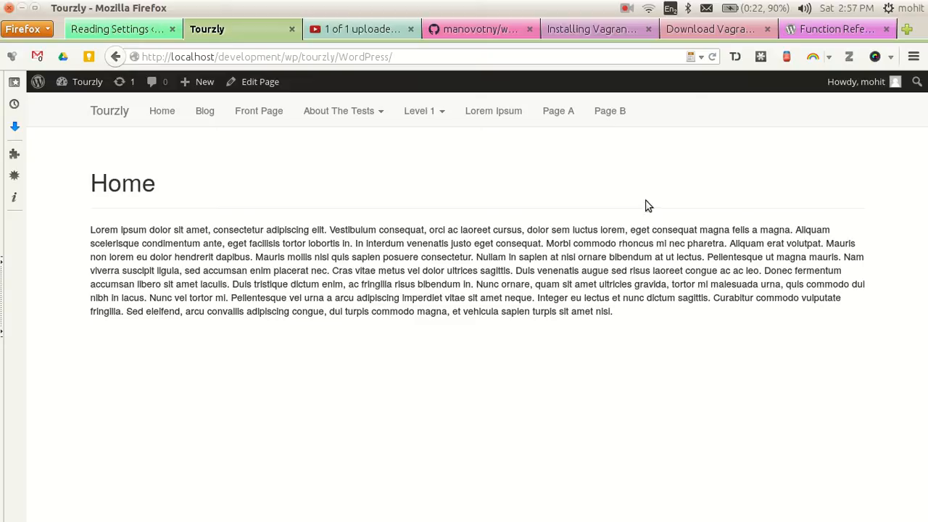
pyautogui.moveTo(159, 435)
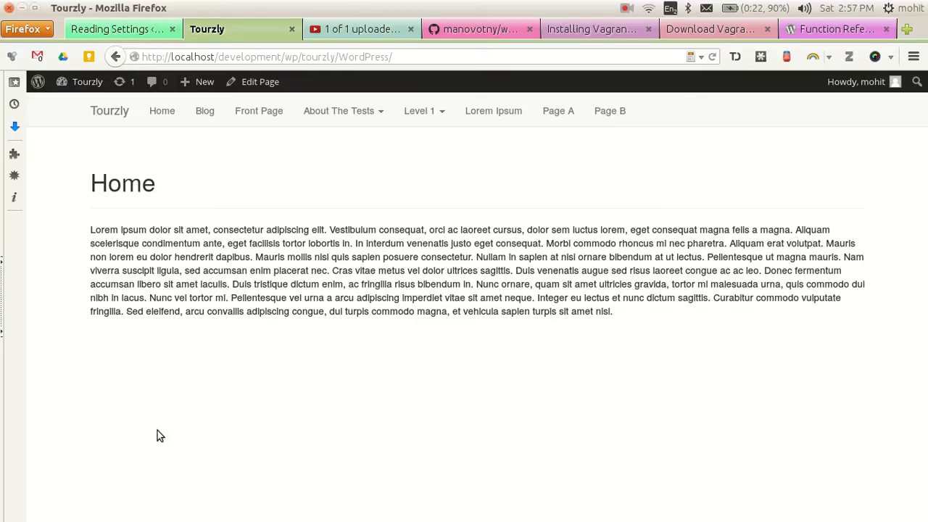
pyautogui.moveTo(162, 415)
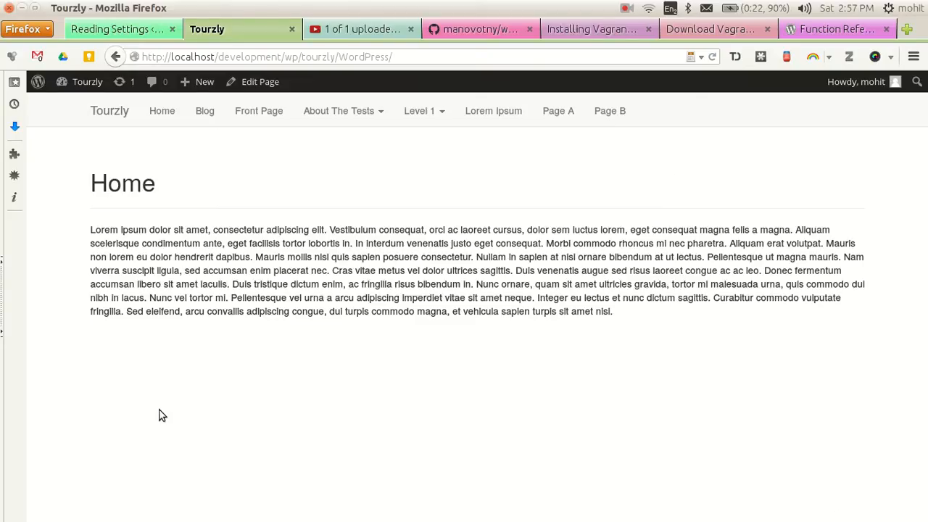
pyautogui.moveTo(171, 377)
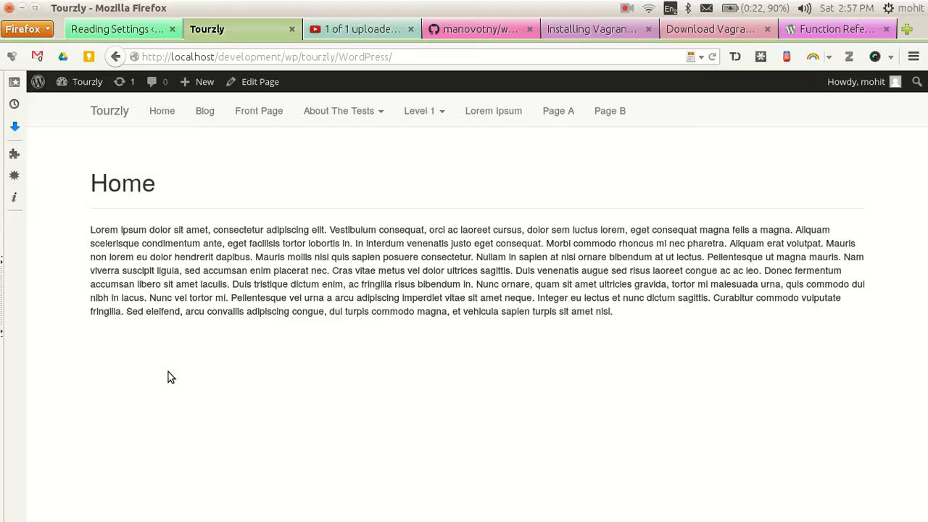
pyautogui.click(116, 29)
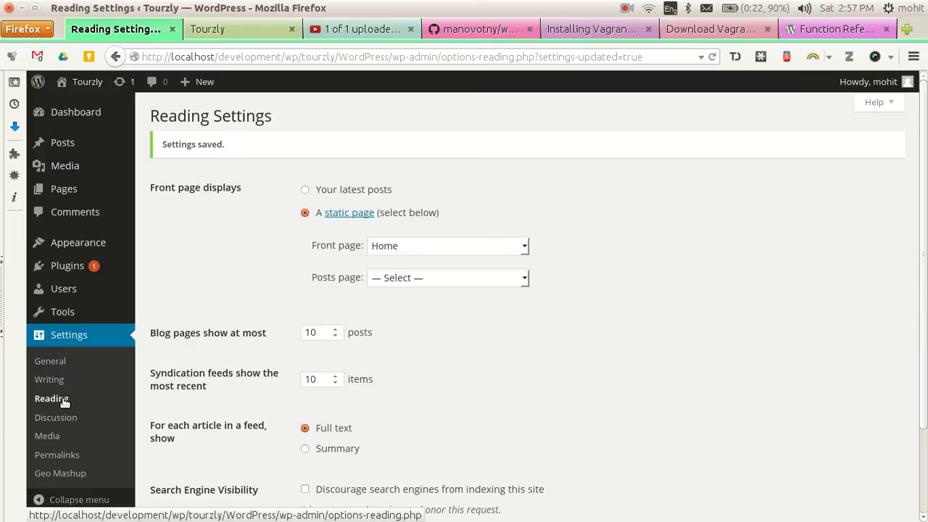
pyautogui.moveTo(310, 191)
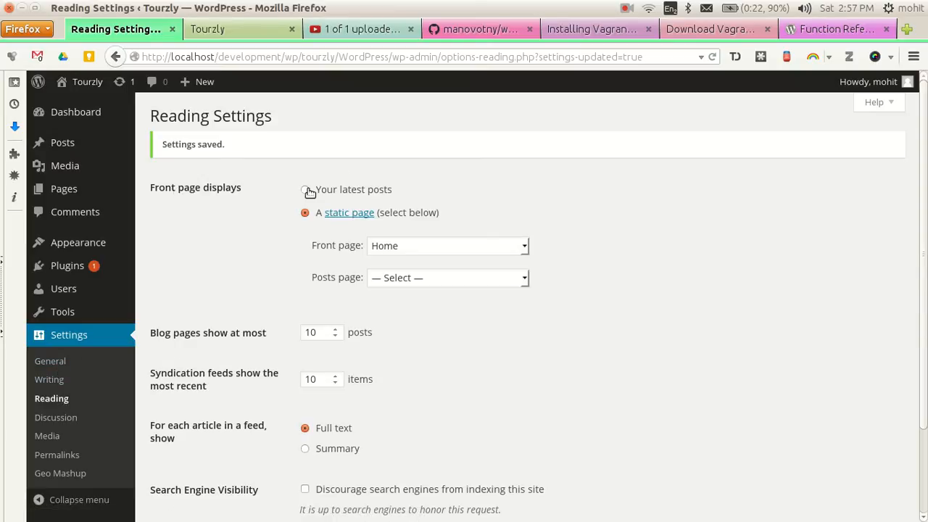
# Step: Select 'Your latest posts' as what the front page displays
pyautogui.click(304, 189)
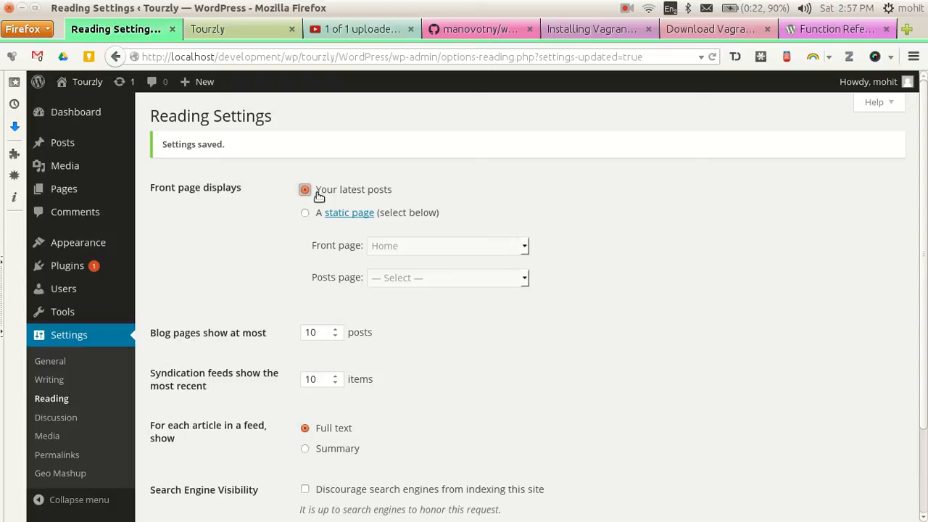
pyautogui.moveTo(295, 220)
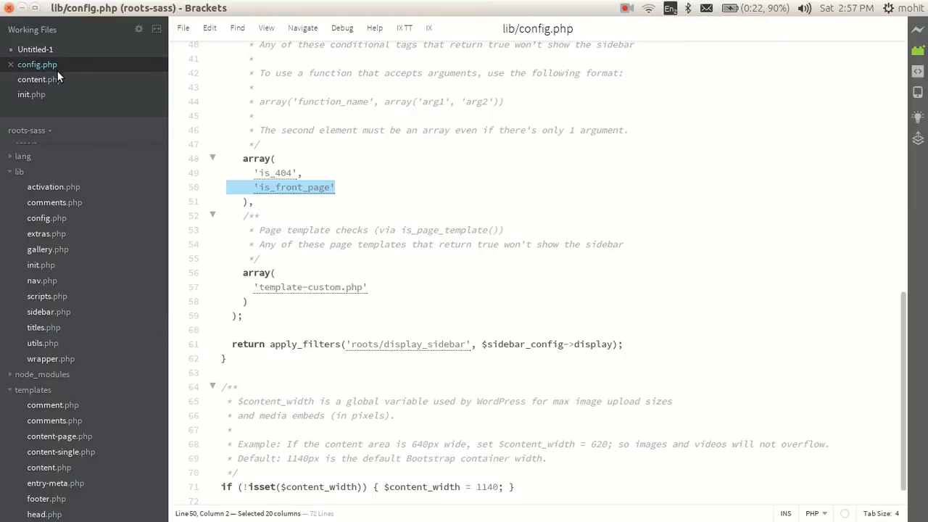
# Step: Open lib/config.php and remove the is_front_page condition from the sidebar checks
pyautogui.scroll(3)
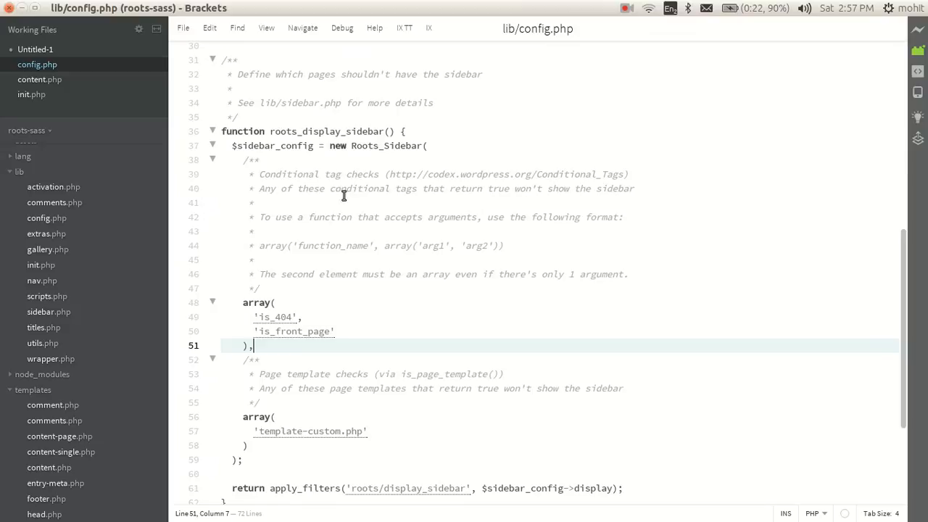
pyautogui.doubleClick(328, 130)
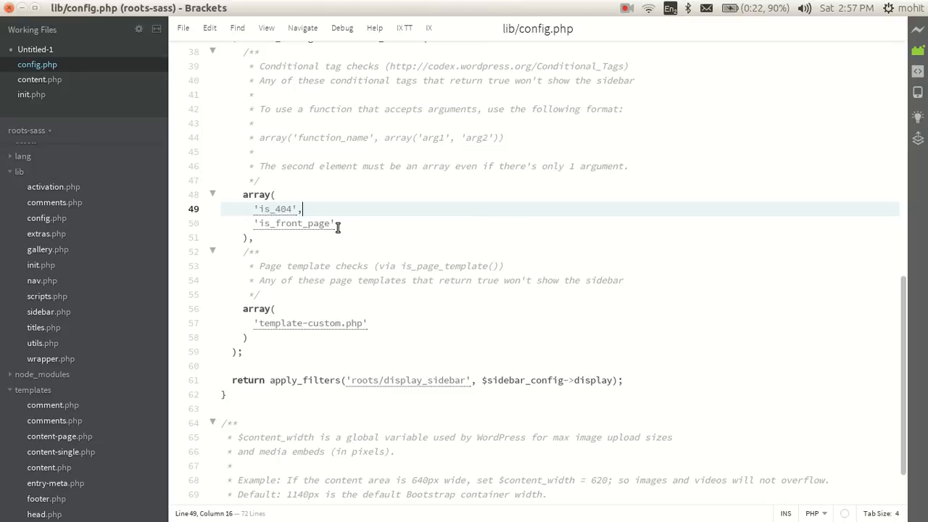
pyautogui.click(334, 223)
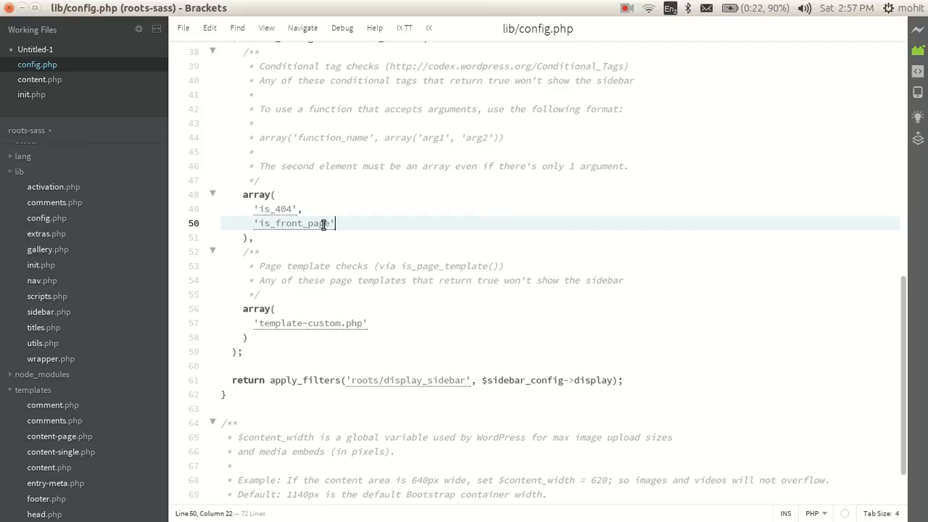
pyautogui.doubleClick(276, 208)
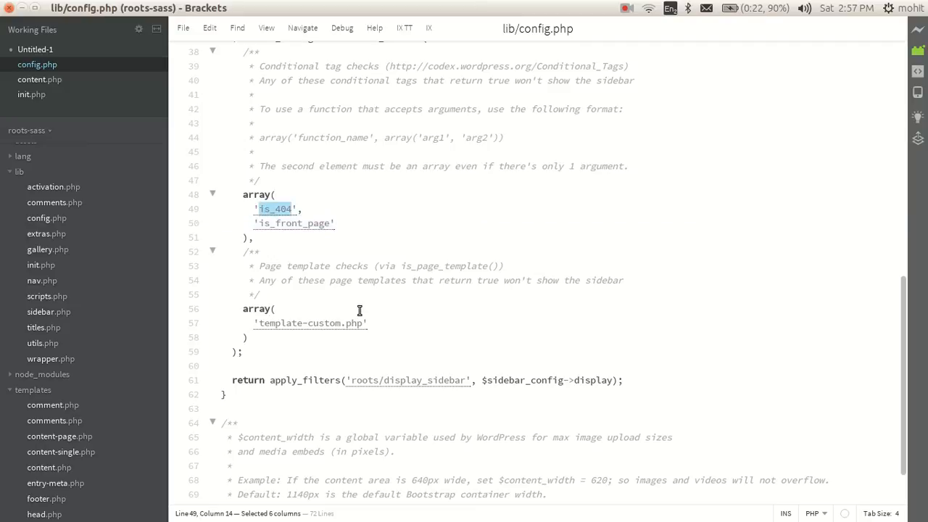
pyautogui.click(290, 223)
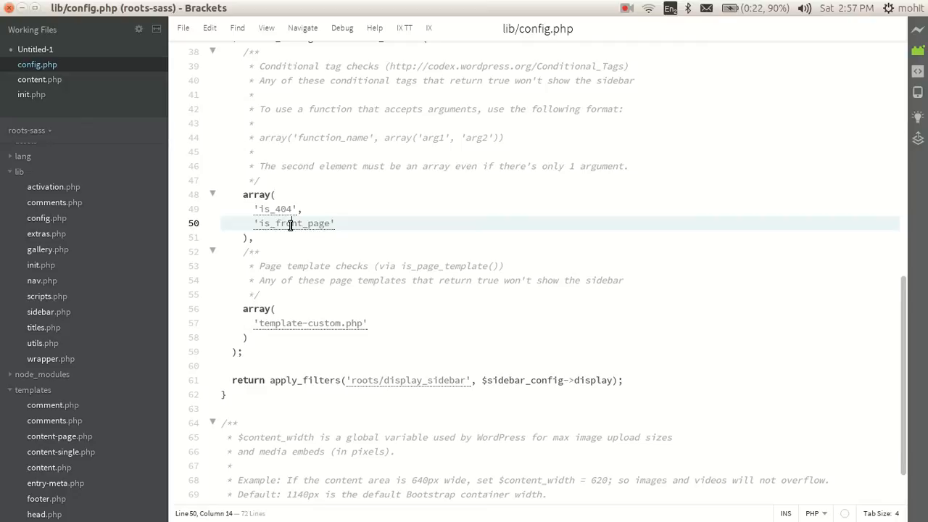
pyautogui.click(287, 209)
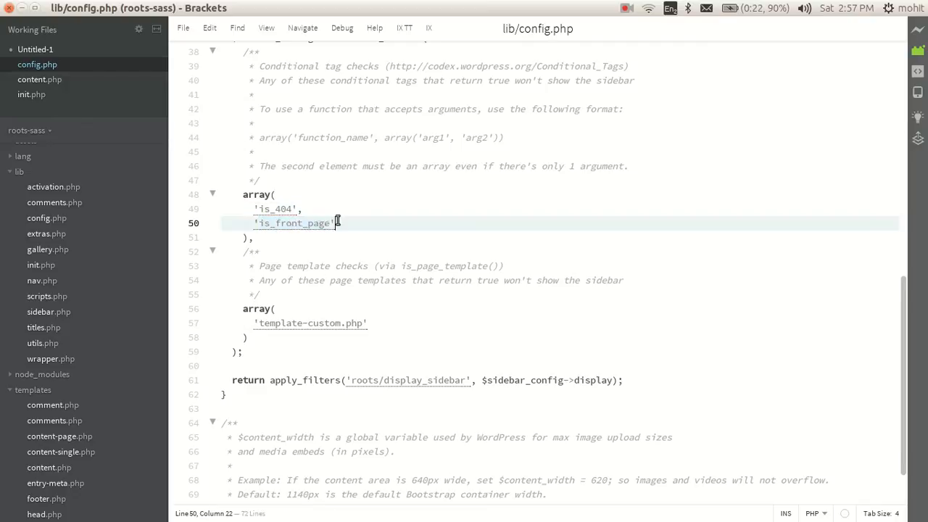
pyautogui.press('Backspace')
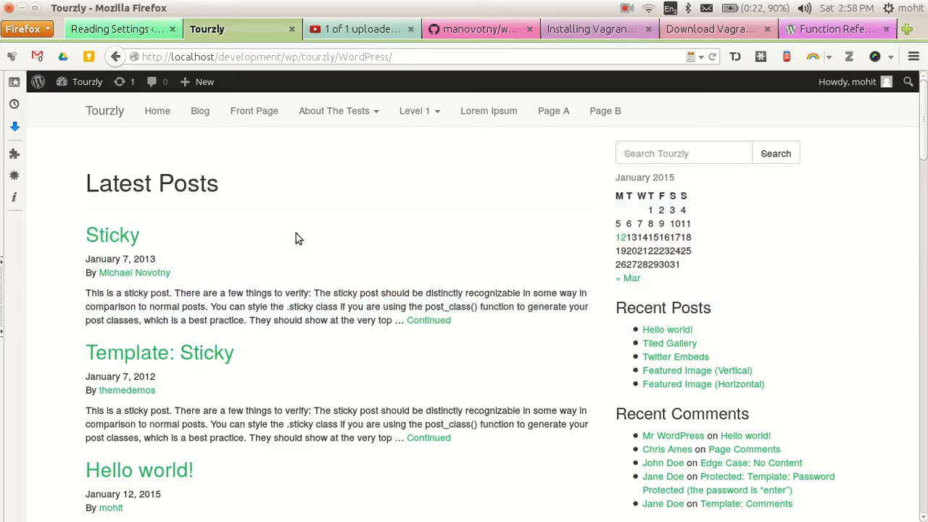
pyautogui.moveTo(206, 299)
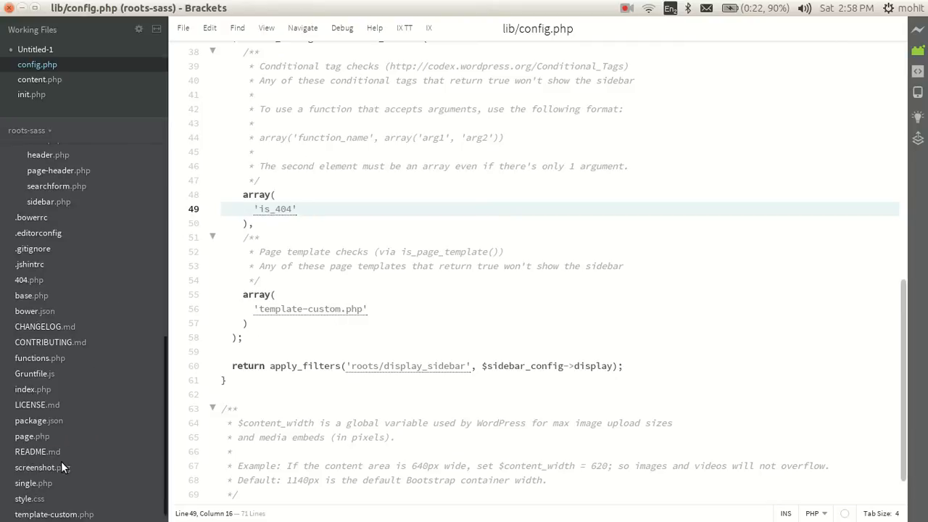
# Step: Open index.php and then templates/content.php from the theme's project tree
pyautogui.click(32, 388)
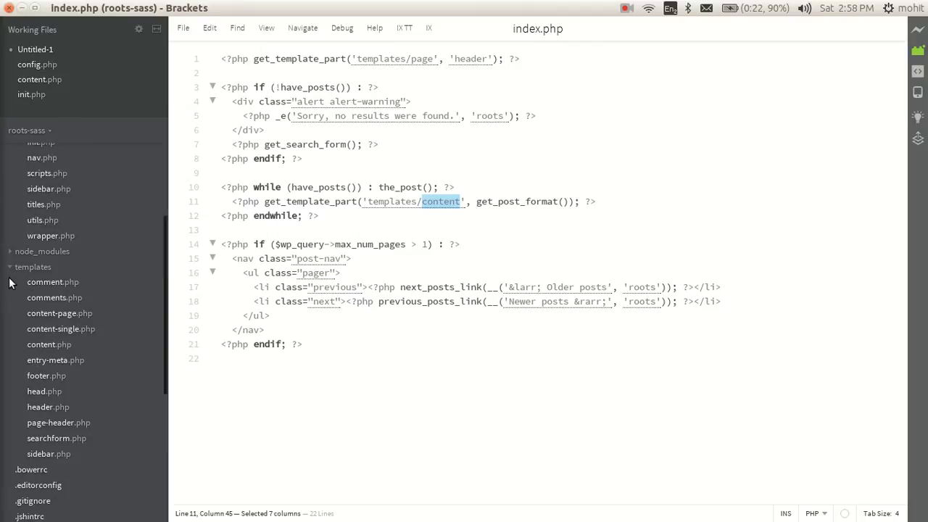
pyautogui.moveTo(58, 350)
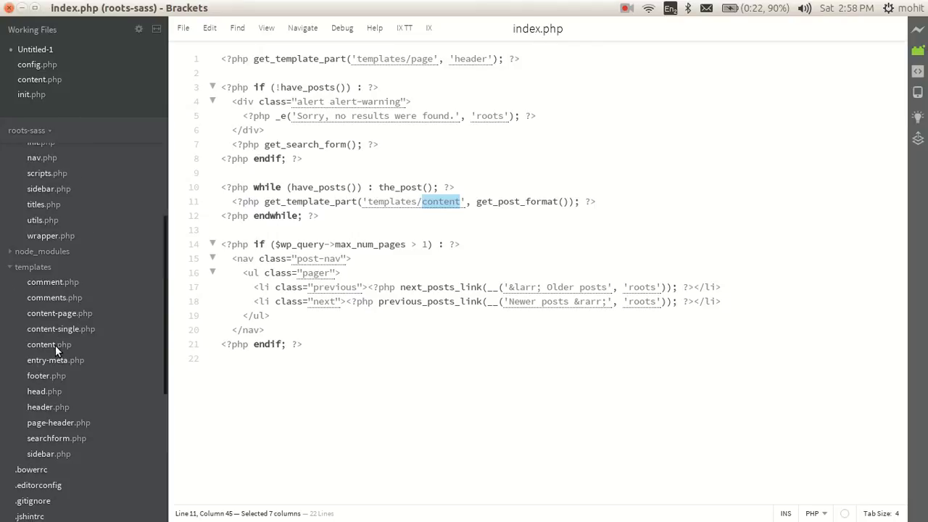
pyautogui.click(50, 345)
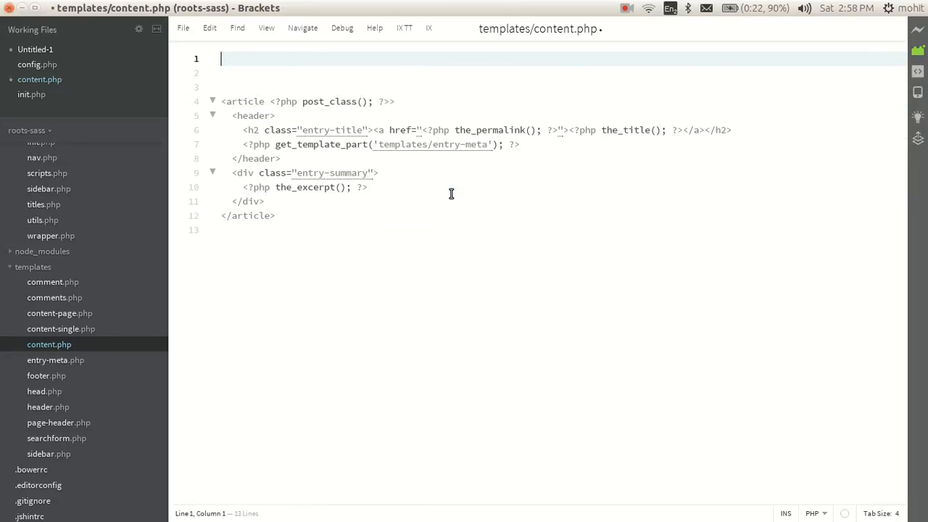
# Step: Add a row div containing col-md-4 and col-md-8 column divs inside the article
pyautogui.write('<div class="row"></div>')
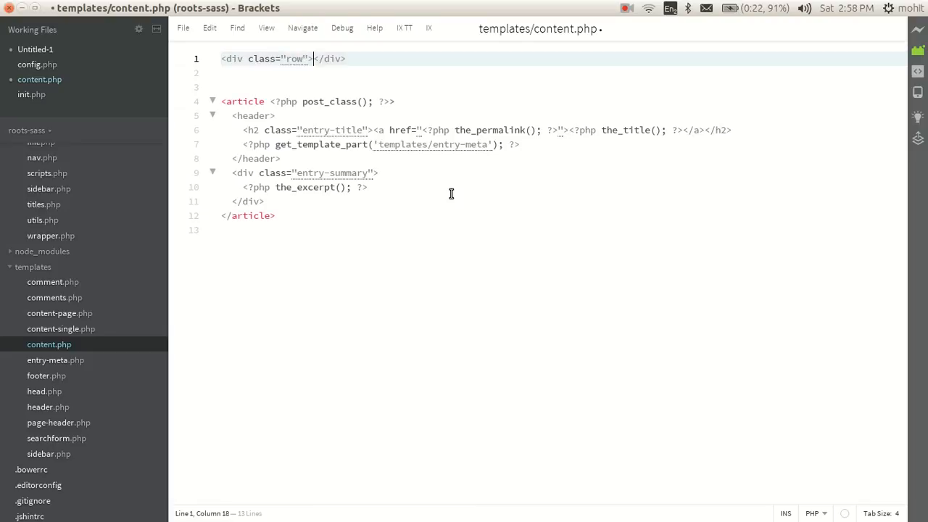
pyautogui.press('Enter')
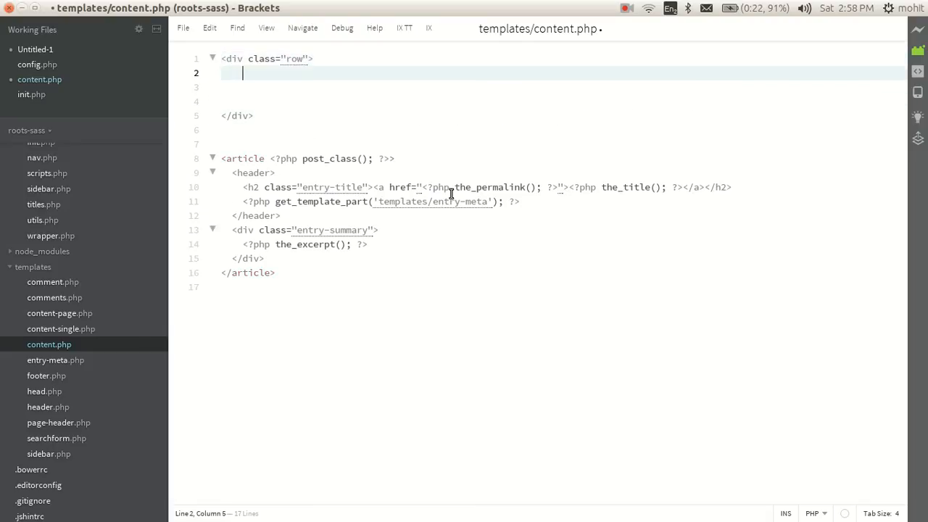
pyautogui.write('<div class="')
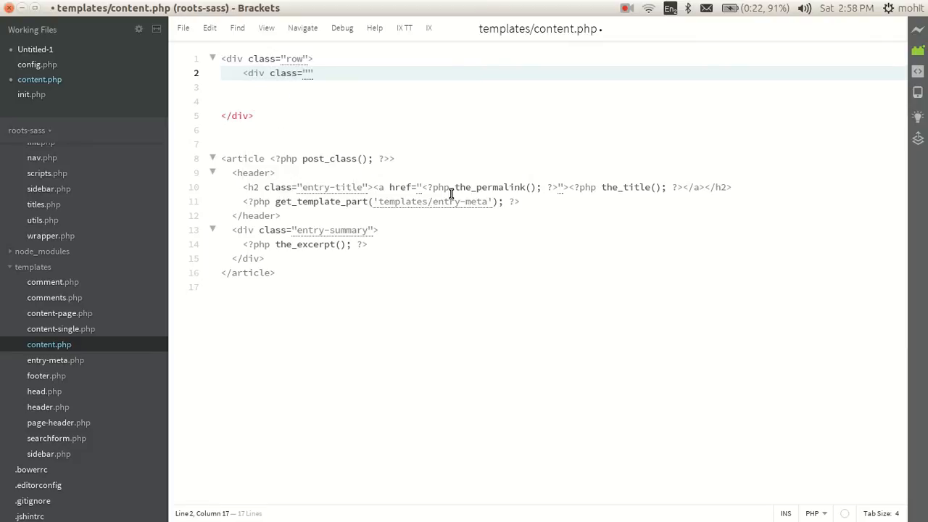
pyautogui.write('col-')
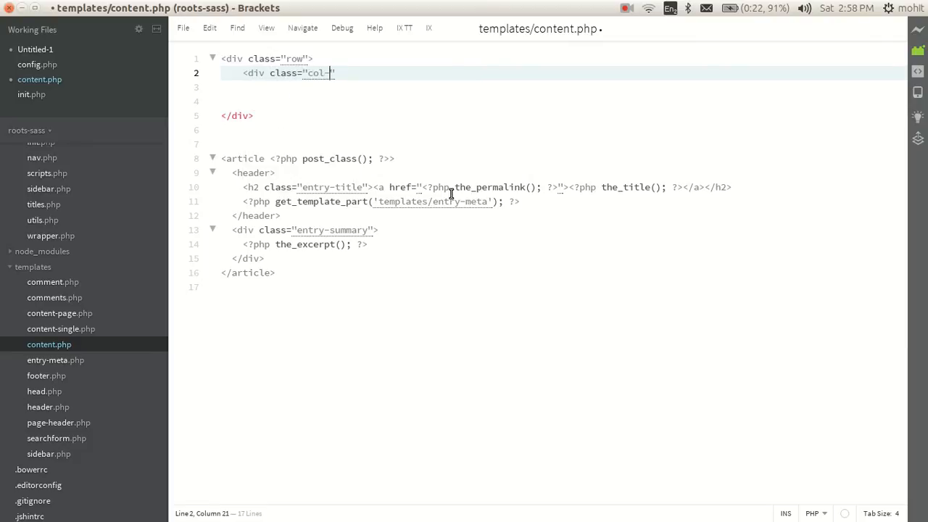
pyautogui.write('md-4"></div>')
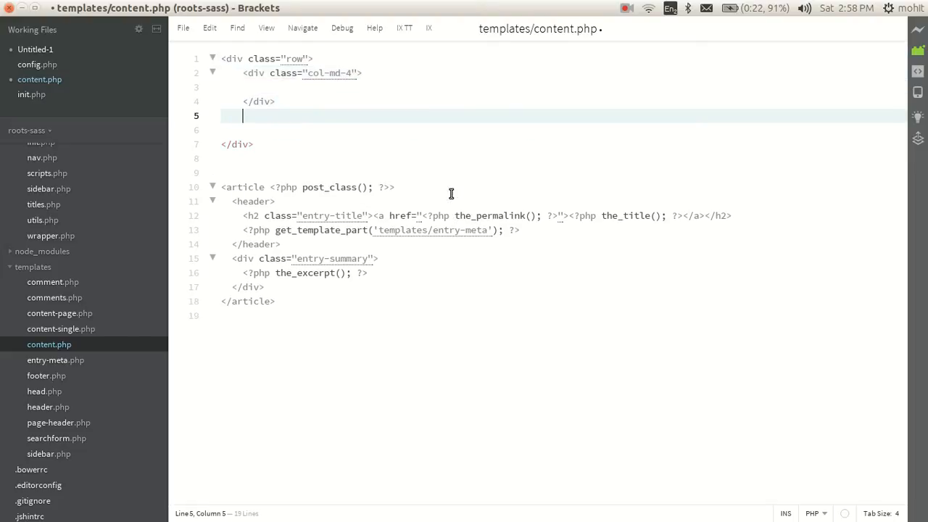
pyautogui.write('<div class')
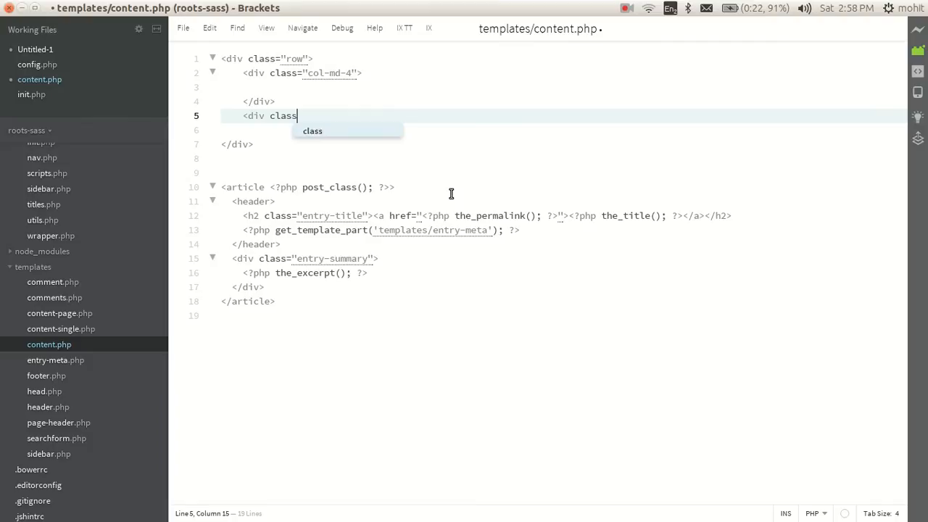
pyautogui.write('="col-l"')
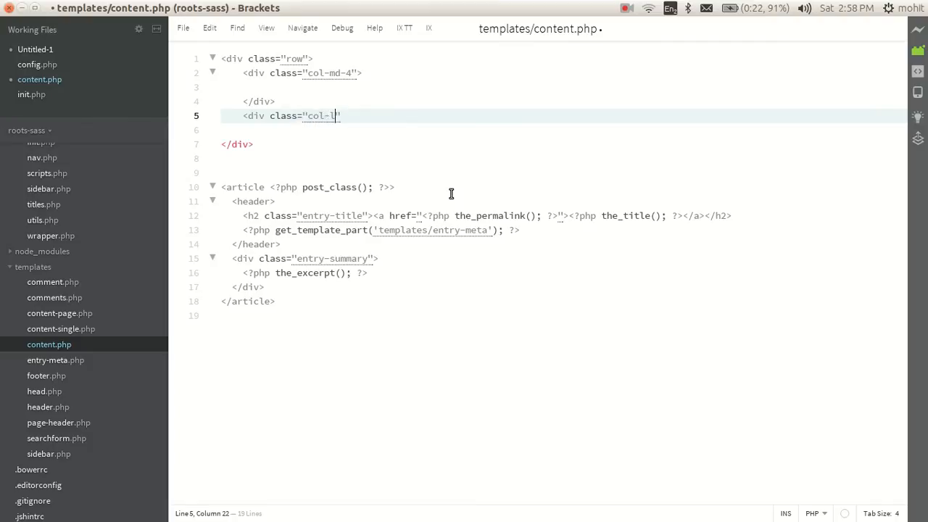
pyautogui.write('md-12')
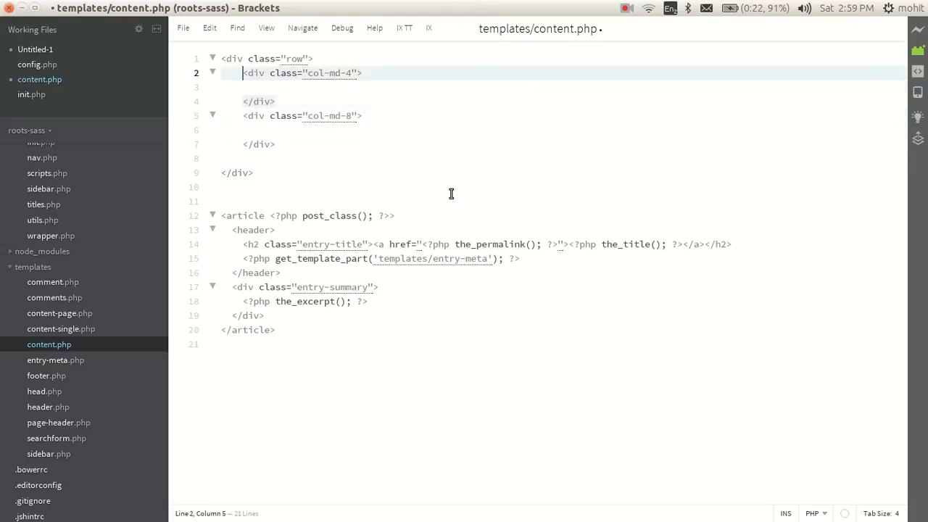
# Step: Add a php comment for the columns and move the post header and excerpt into col-md-8
pyautogui.write('<?ph')
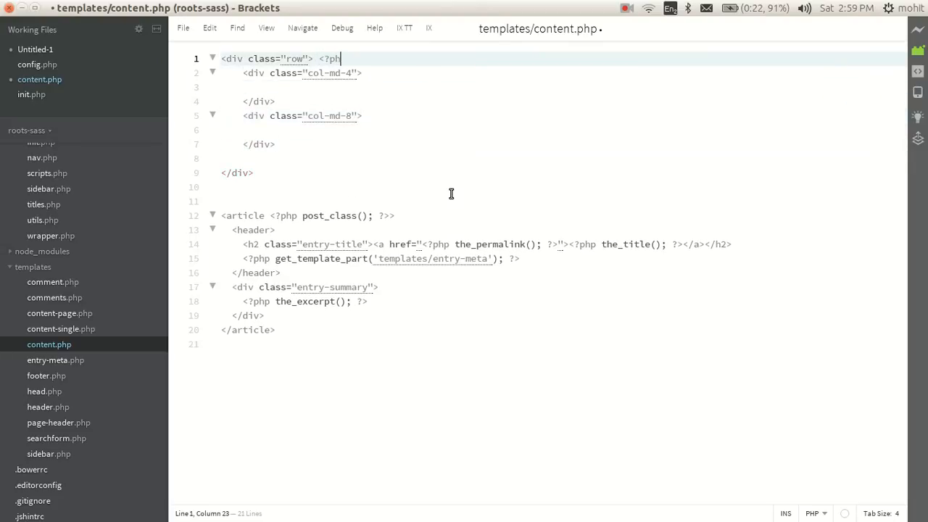
pyautogui.write('//comme')
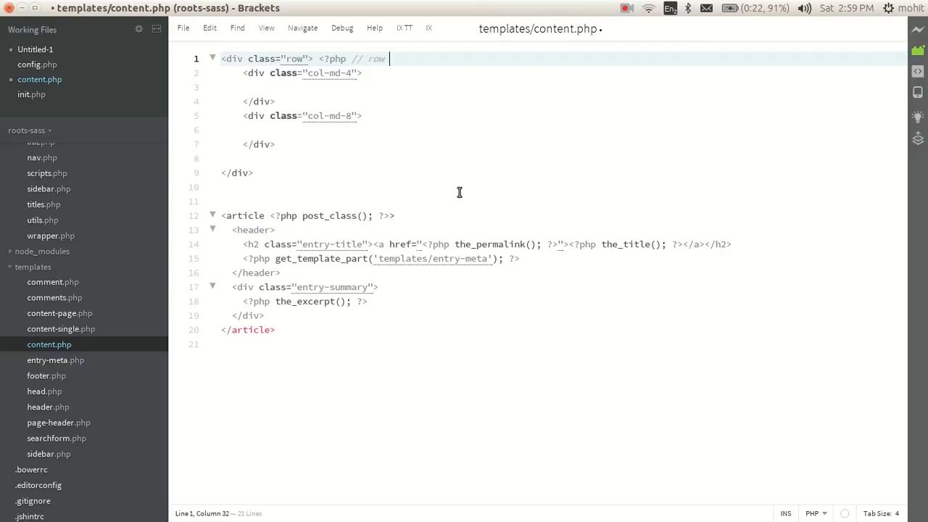
pyautogui.write('for 12 colimn')
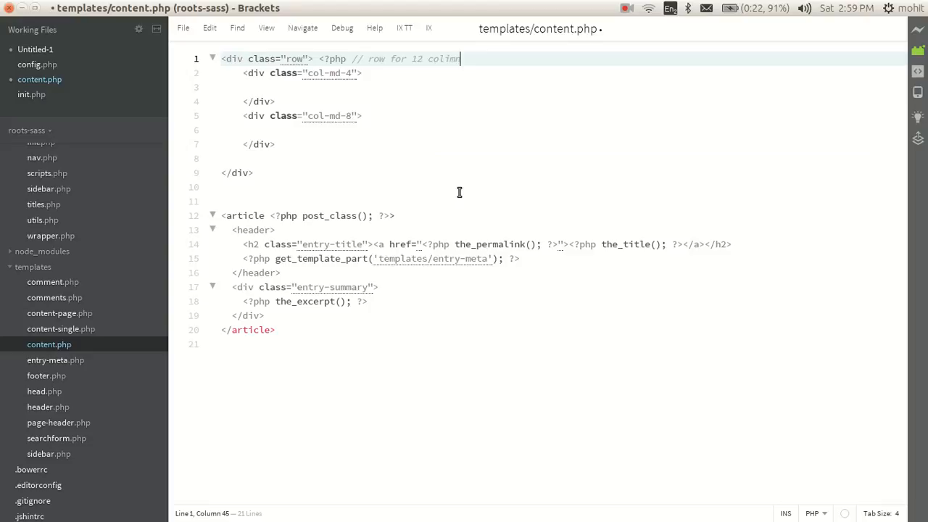
pyautogui.press('Backspace')
pyautogui.write('umns // ?>')
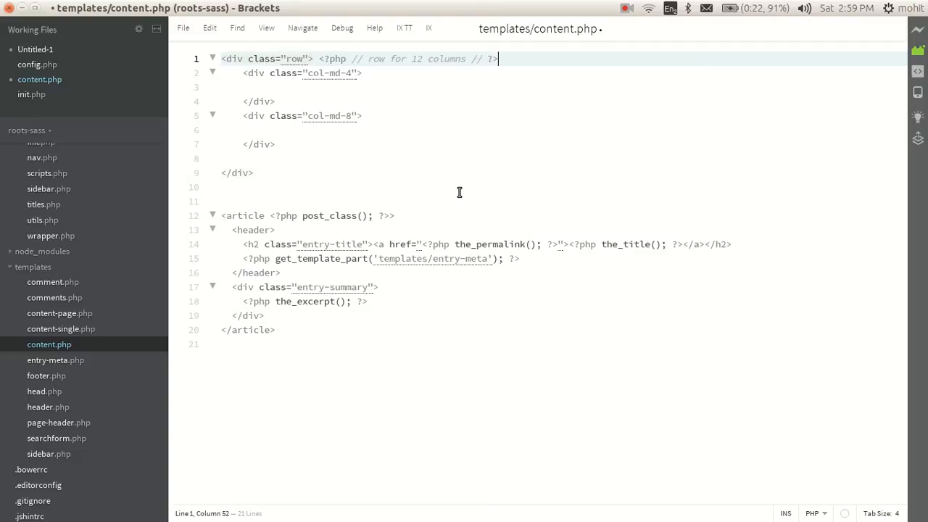
pyautogui.press('BackSpace')
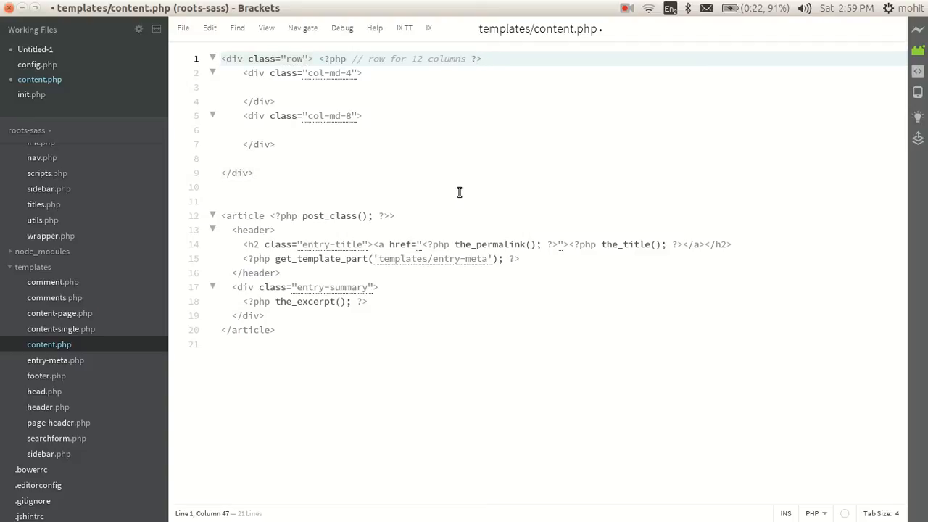
pyautogui.press('enter')
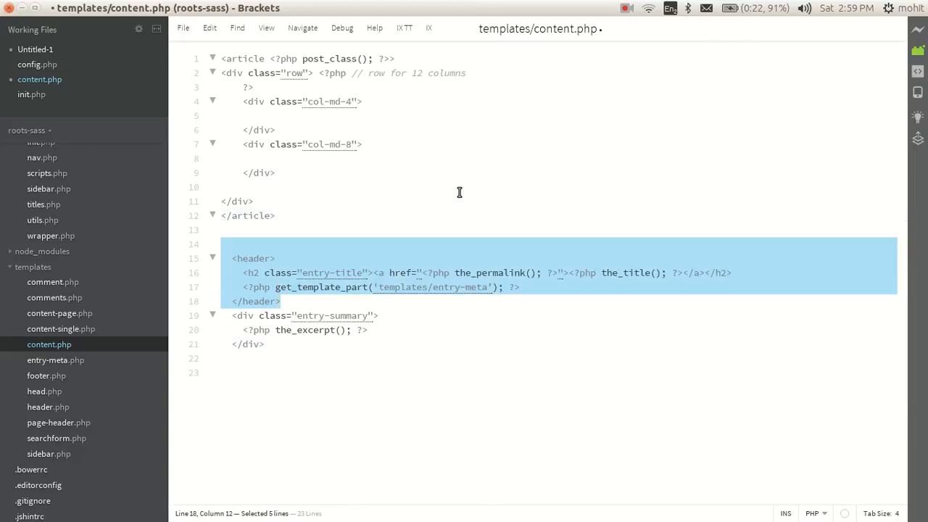
pyautogui.press('Delete')
pyautogui.write('<?ph')
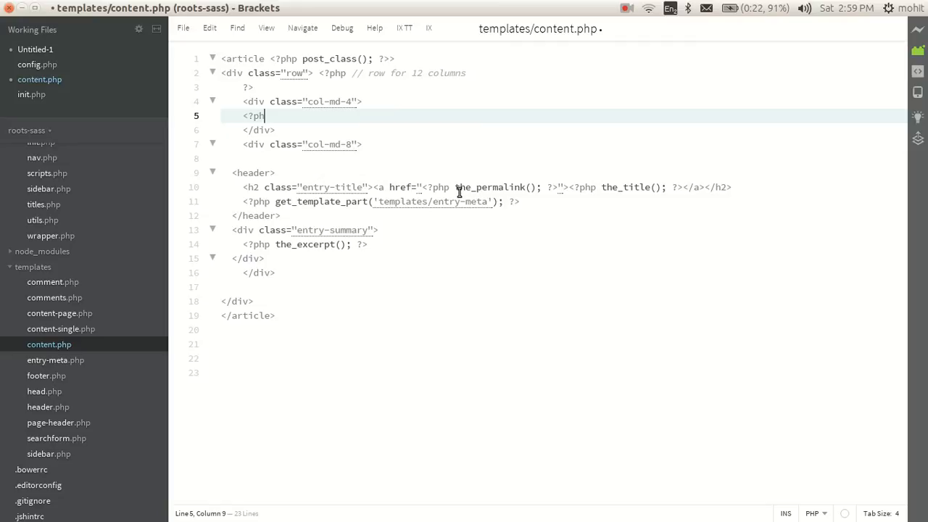
pyautogui.write('get_th')
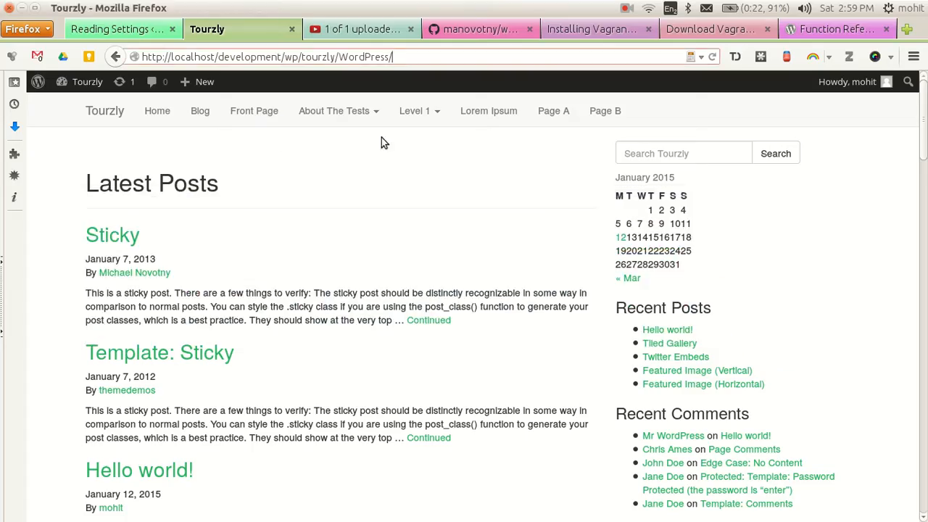
# Step: Locate the get_the_post_thumbnail Usage echo line on the WordPress Codex page to copy it
pyautogui.click(833, 29)
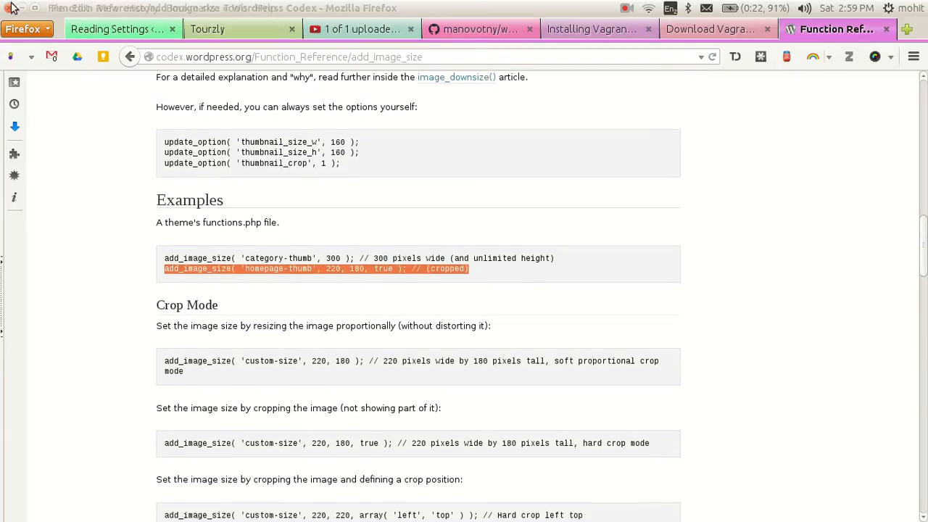
pyautogui.scroll(3)
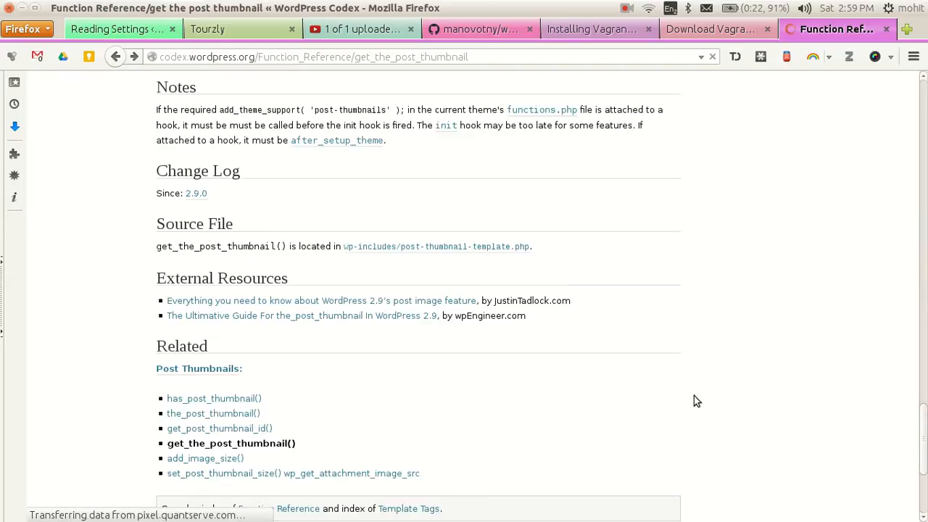
pyautogui.scroll(3)
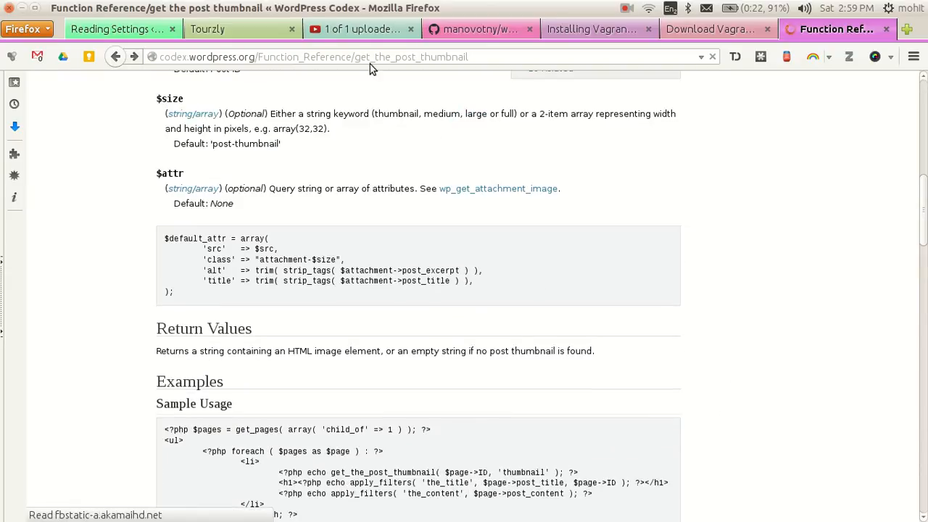
pyautogui.scroll(3)
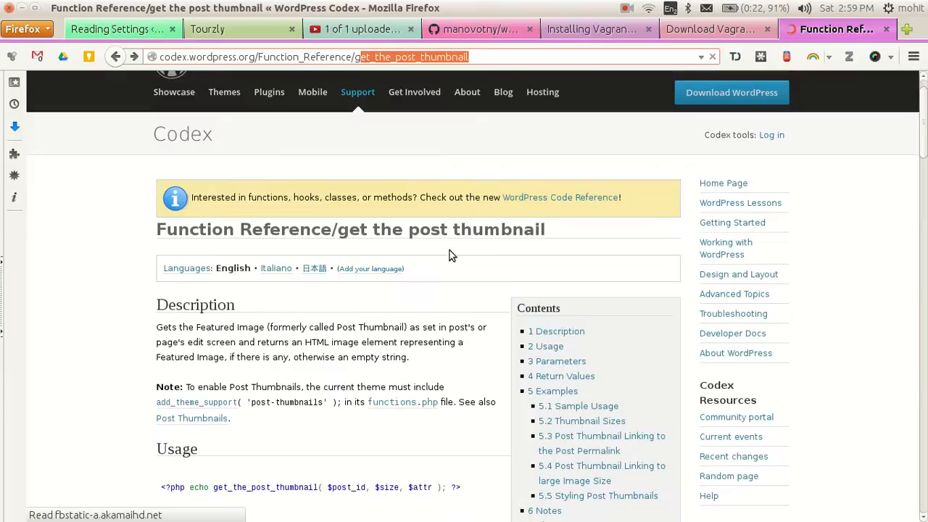
pyautogui.scroll(-3)
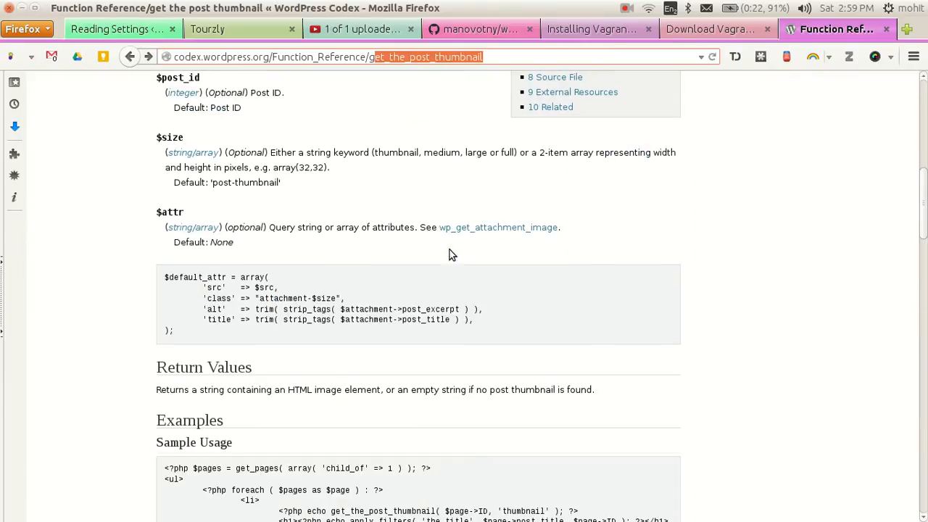
pyautogui.scroll(3)
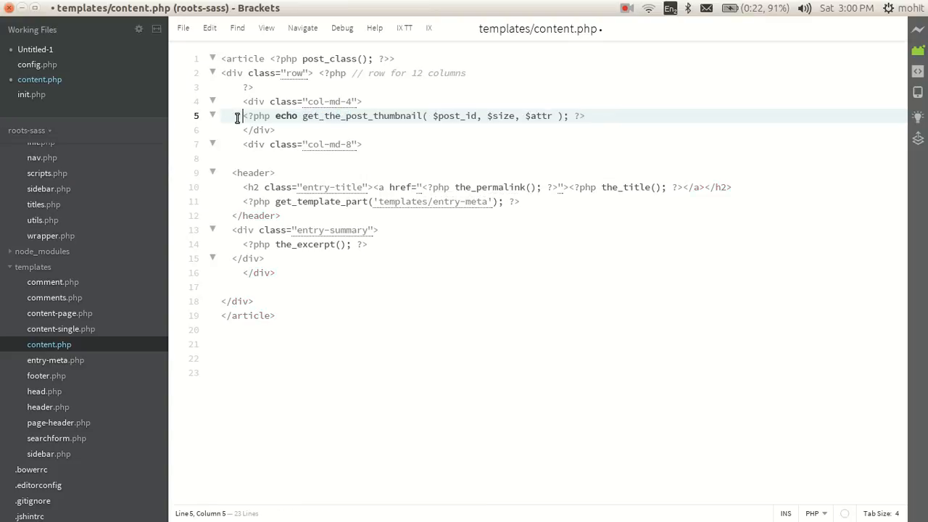
# Step: Use $id and the 'featured-image' size in get_the_post_thumbnail and look up the $attr parameter
pyautogui.click(409, 116)
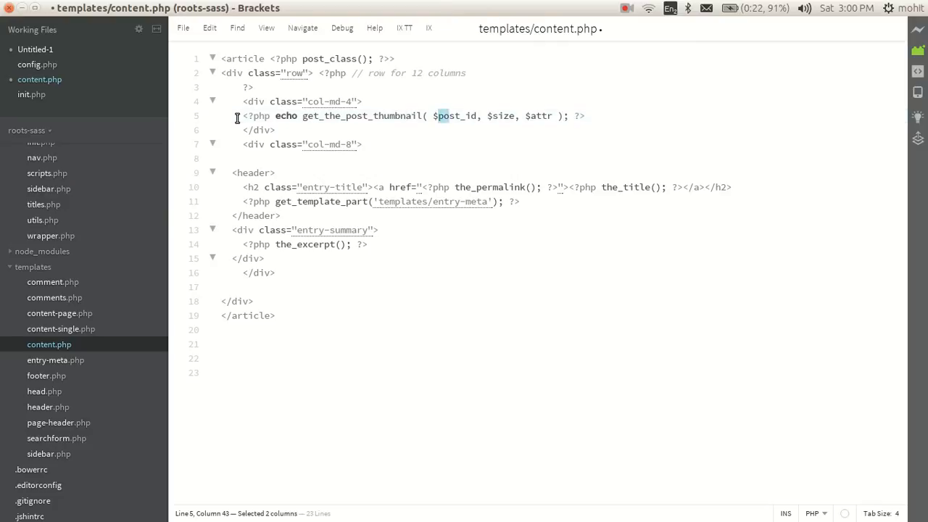
pyautogui.press('Return')
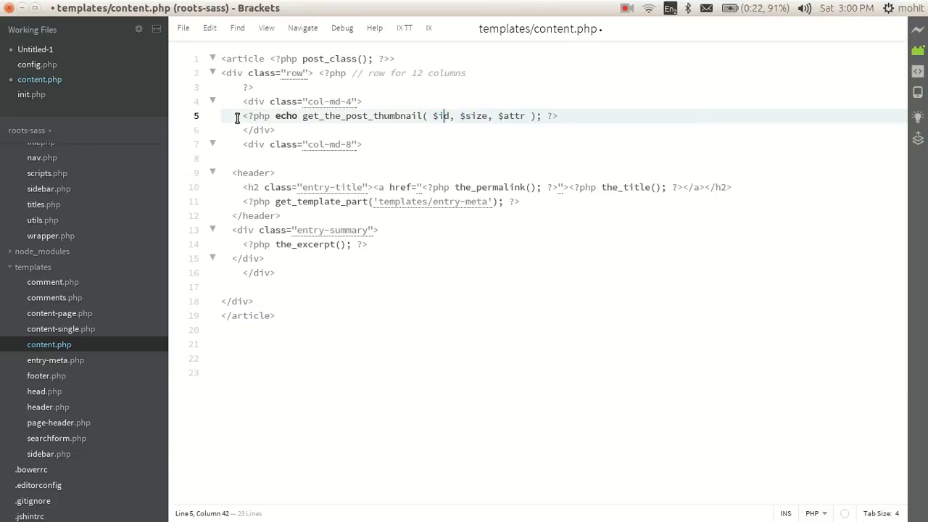
pyautogui.doubleClick(472, 116)
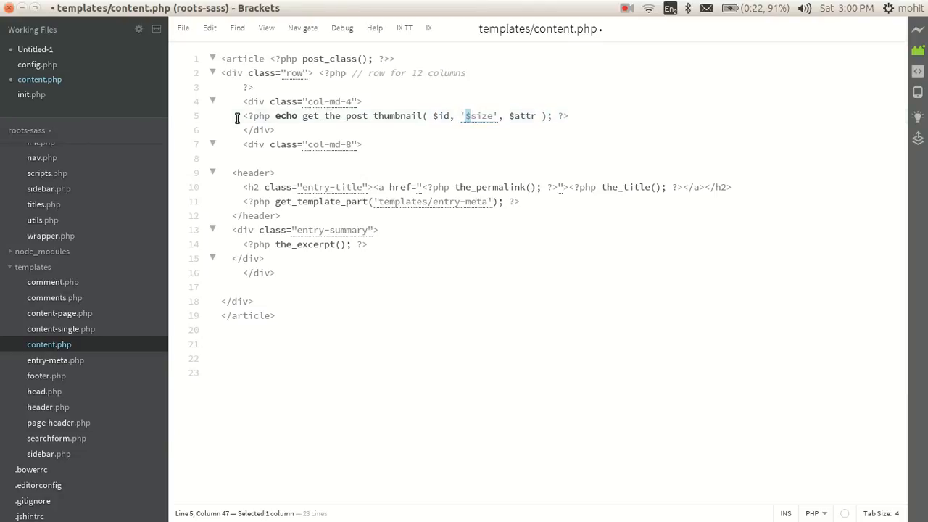
pyautogui.write('featur')
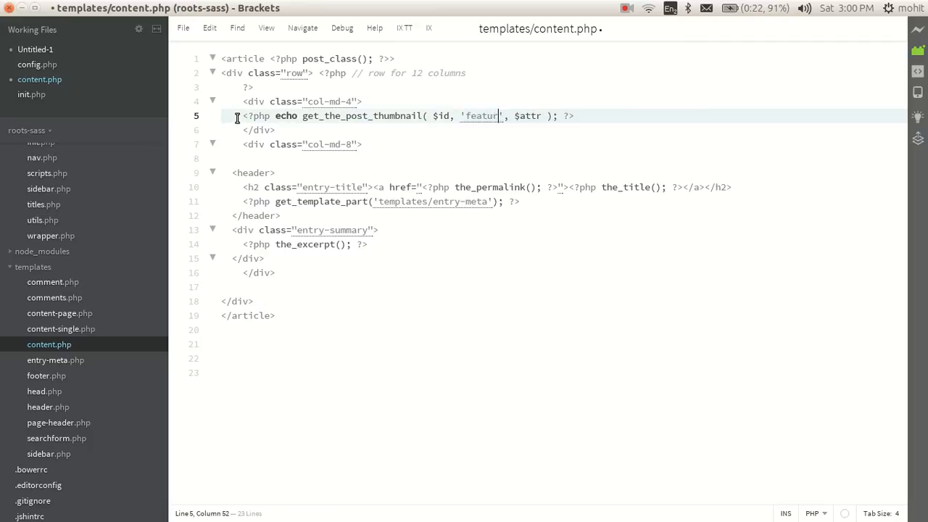
pyautogui.write('ed-imag')
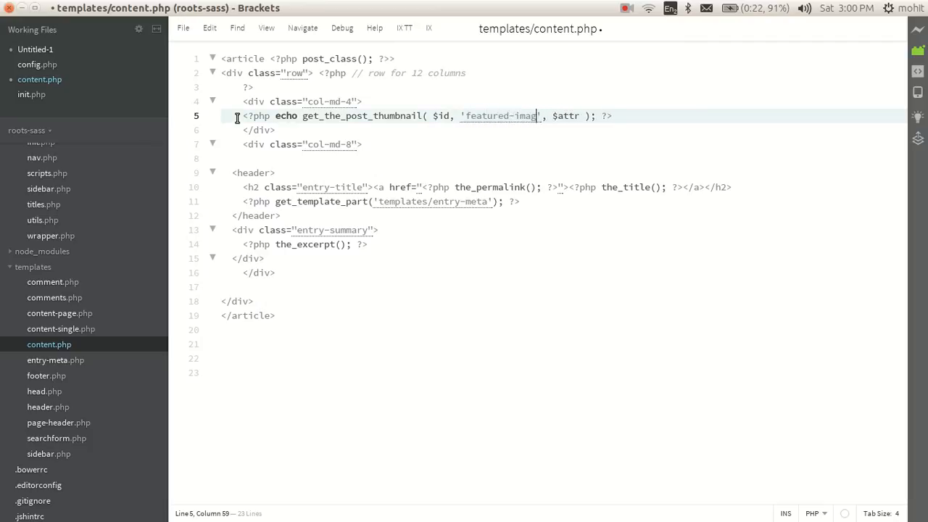
pyautogui.doubleClick(570, 116)
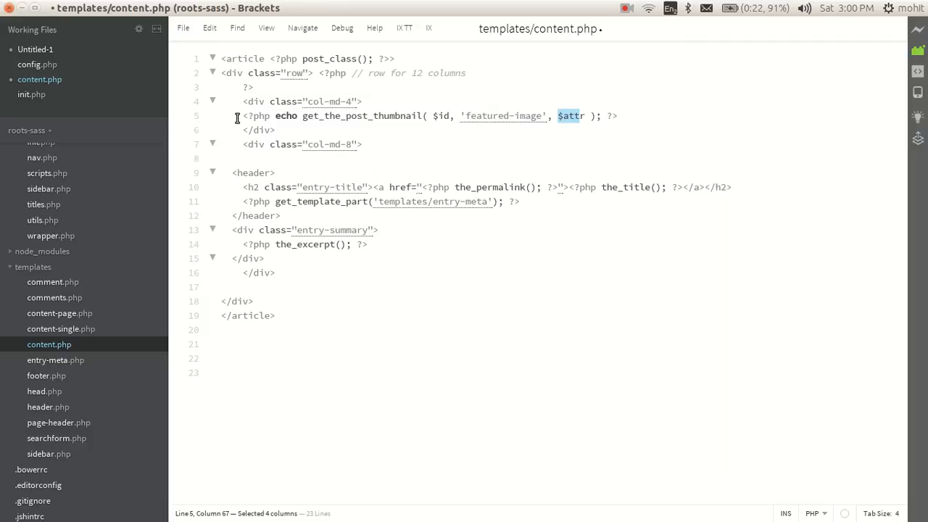
pyautogui.press('Delete')
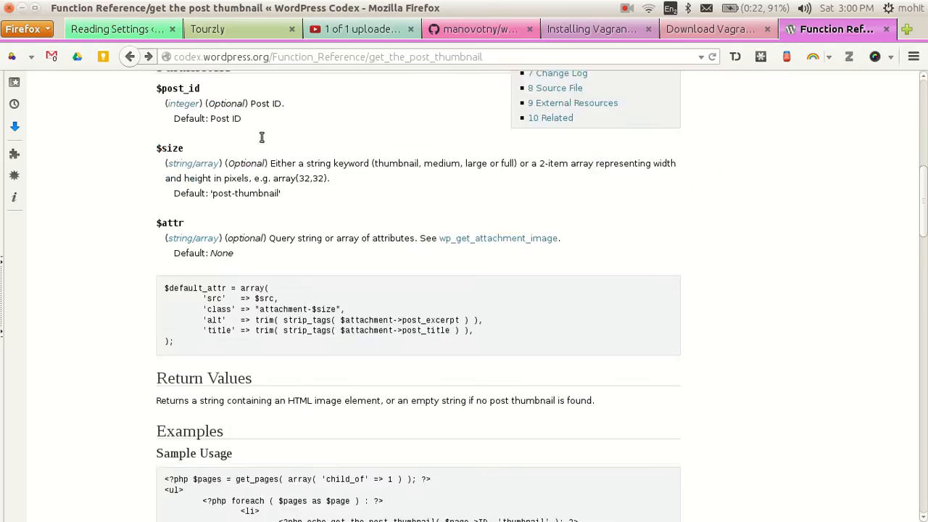
pyautogui.scroll(-3)
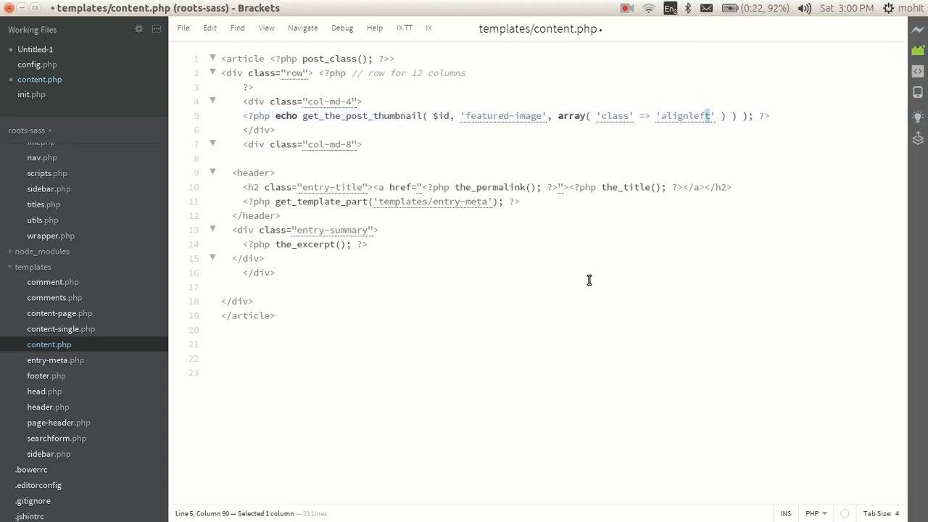
# Step: Pass array('class' => 'img-responsive') as the attributes and save content.php
pyautogui.write('img-responsiv')
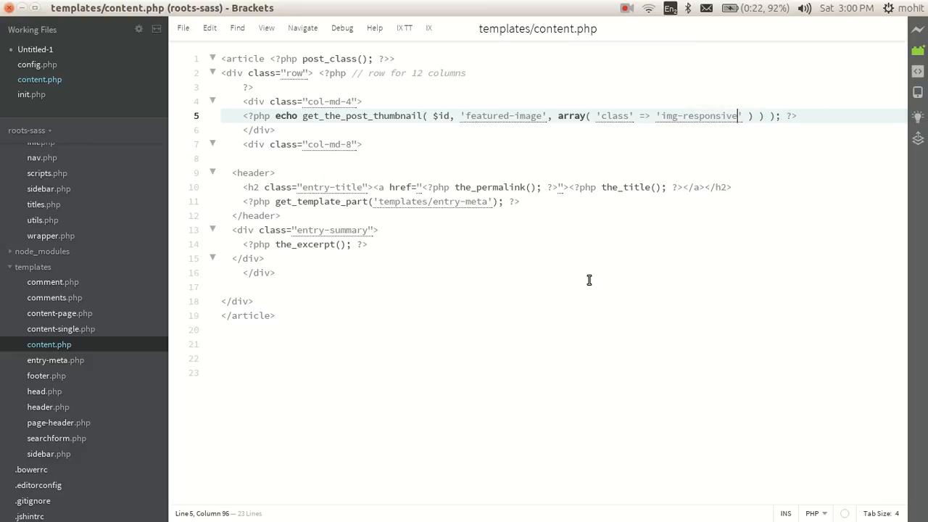
pyautogui.press('ctrl+a')
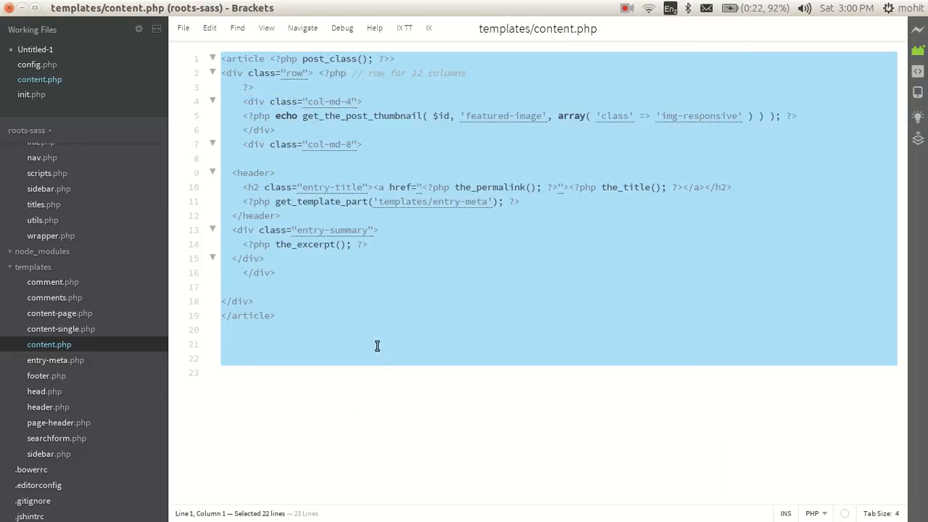
pyautogui.click(485, 116)
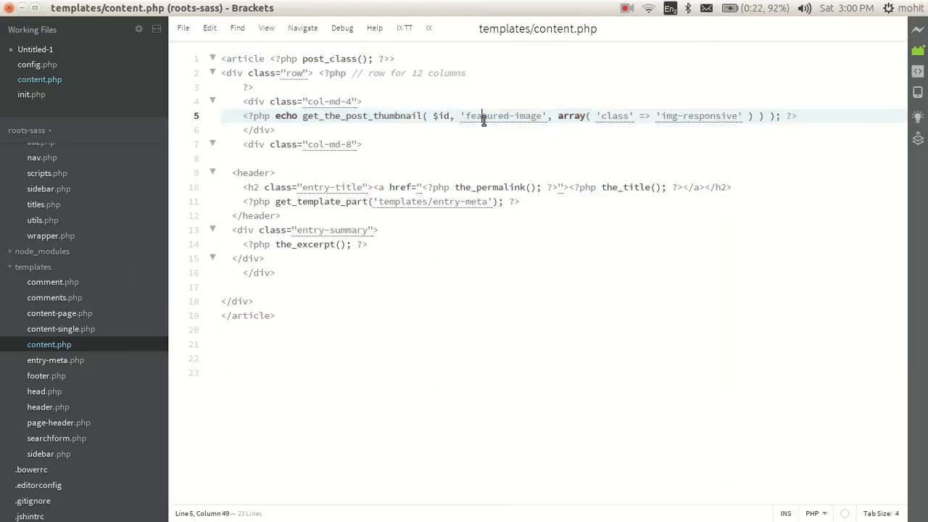
pyautogui.doubleClick(505, 116)
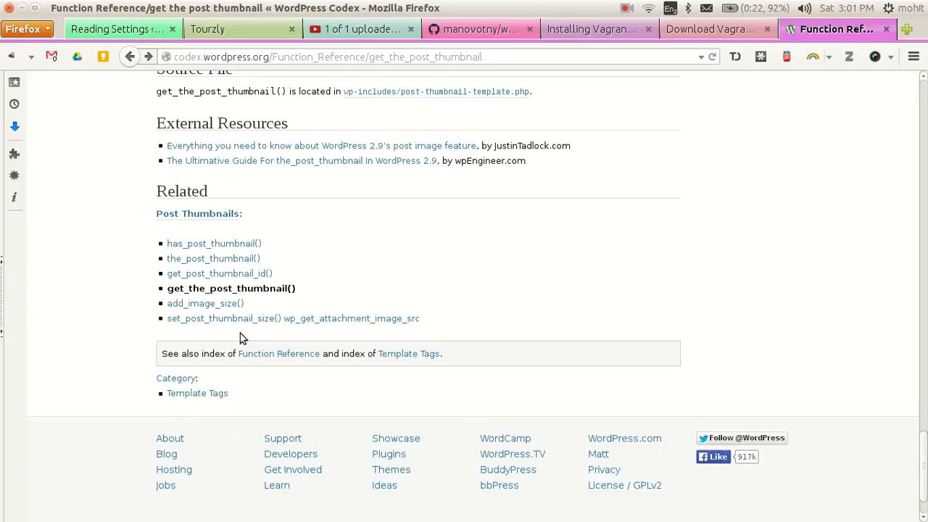
pyautogui.moveTo(206, 303)
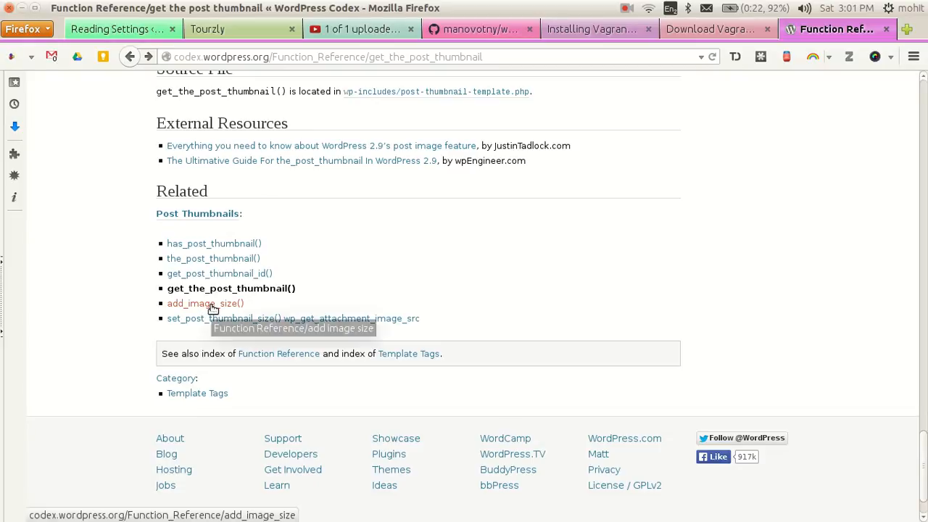
# Step: Open the add_image_size() Codex reference and view its usage and parameters
pyautogui.click(206, 304)
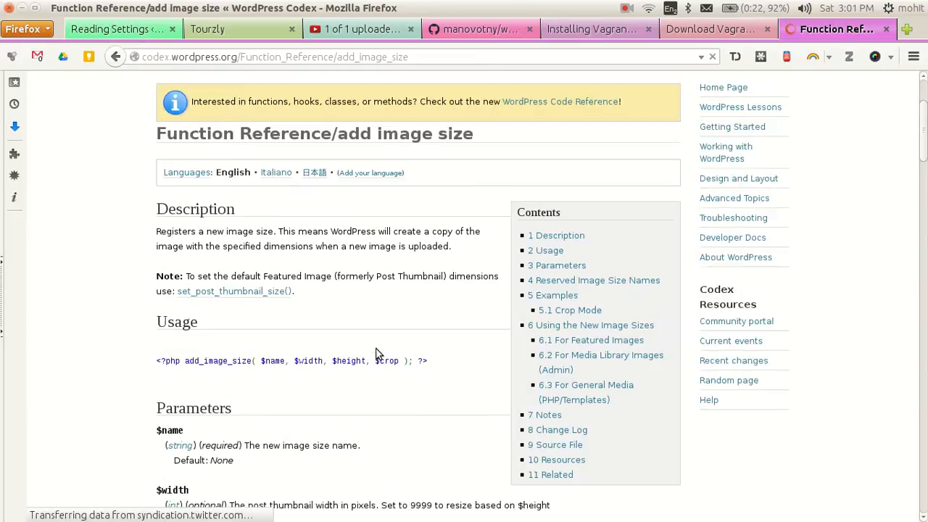
pyautogui.scroll(-3)
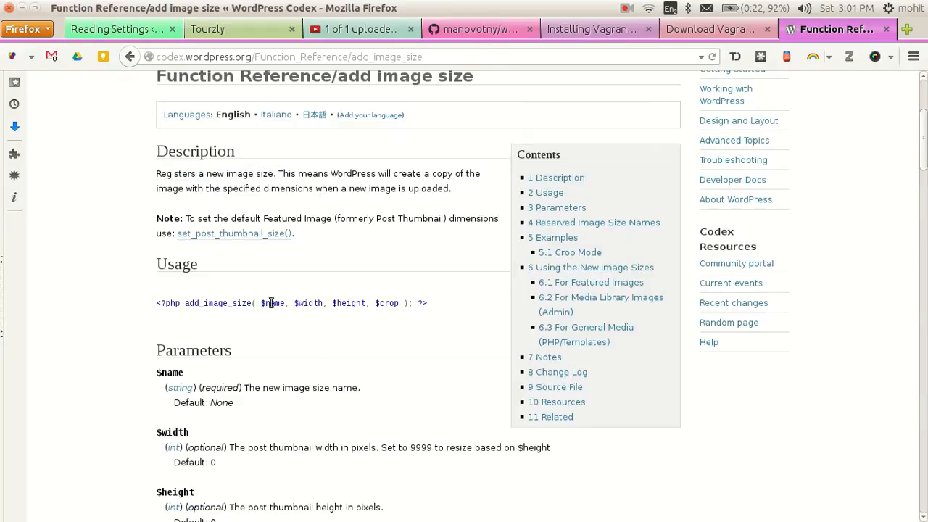
pyautogui.moveTo(390, 303)
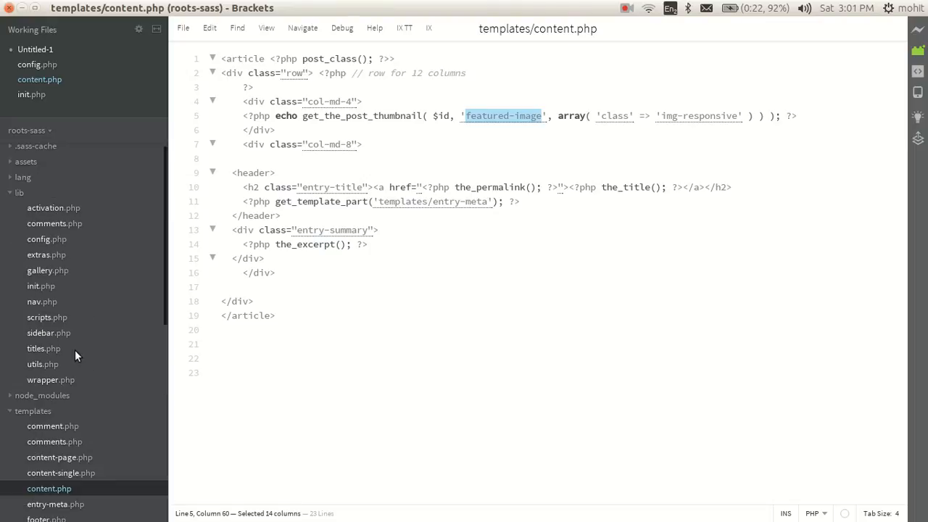
pyautogui.moveTo(51, 296)
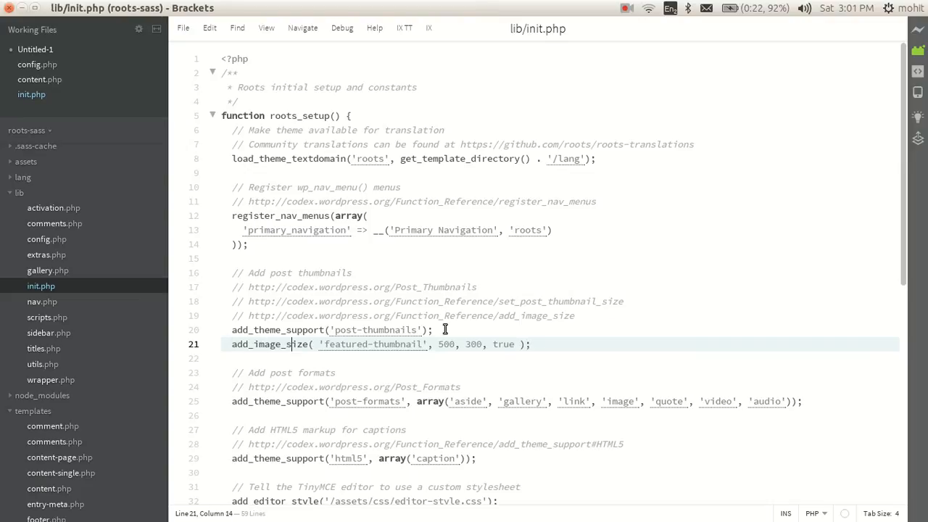
# Step: Set the featured-thumbnail add_image_size crop flag in lib/init.php to false
pyautogui.doubleClick(371, 345)
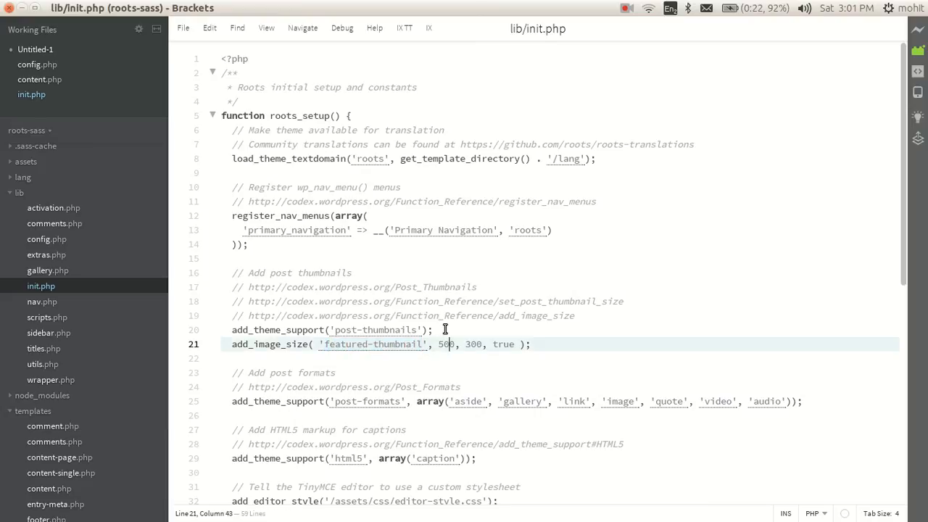
pyautogui.press('Right')
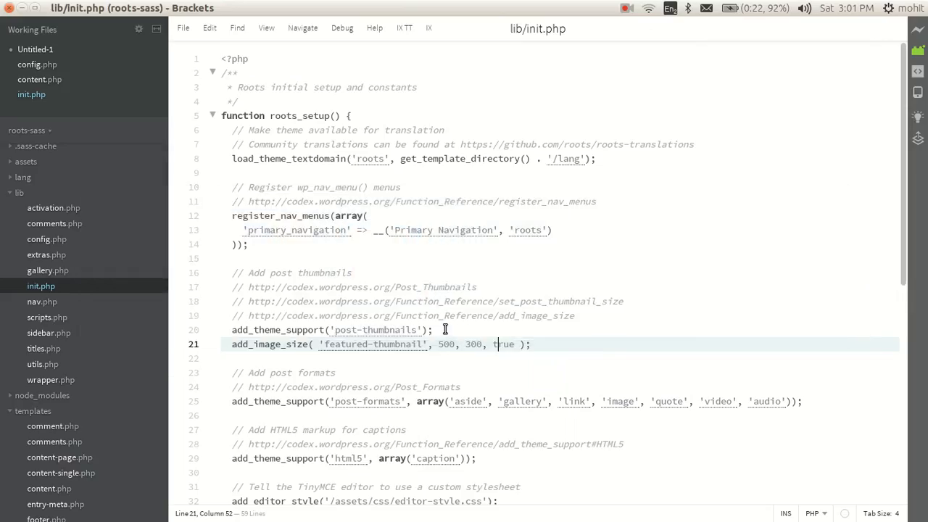
pyautogui.doubleClick(503, 343)
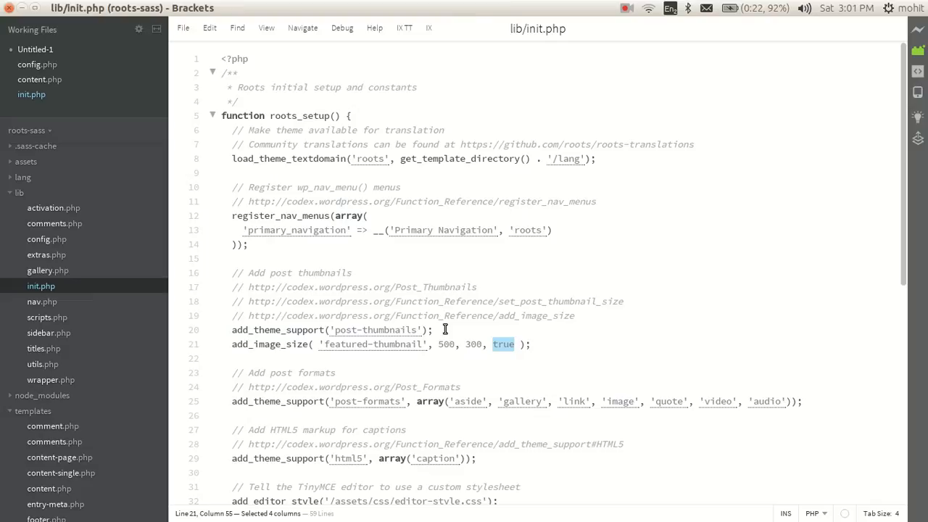
pyautogui.write('false')
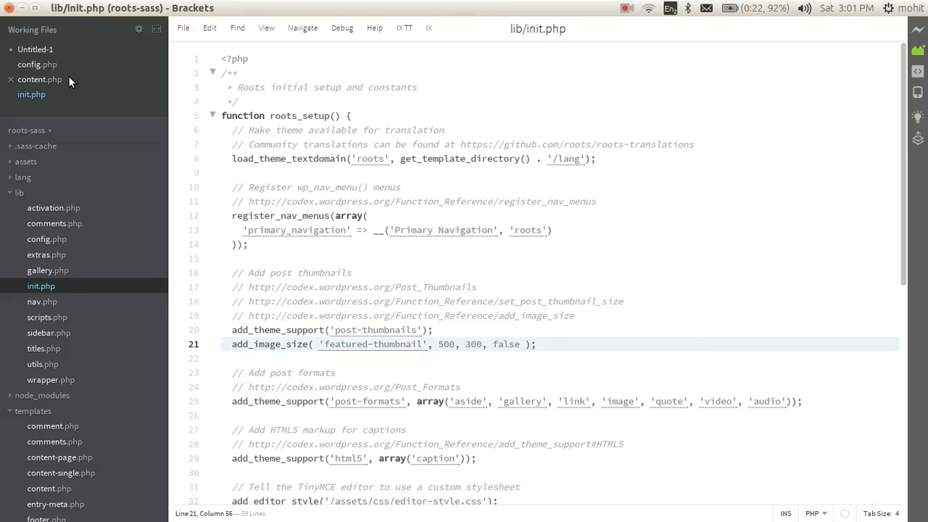
pyautogui.click(39, 78)
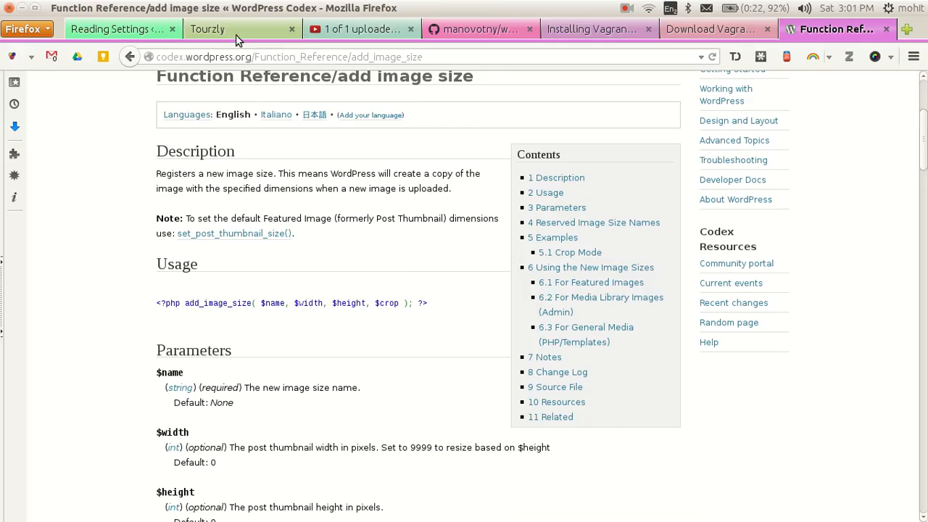
# Step: Return to content.php to change the thumbnail size to 'featured-thumbnail'
pyautogui.click(232, 29)
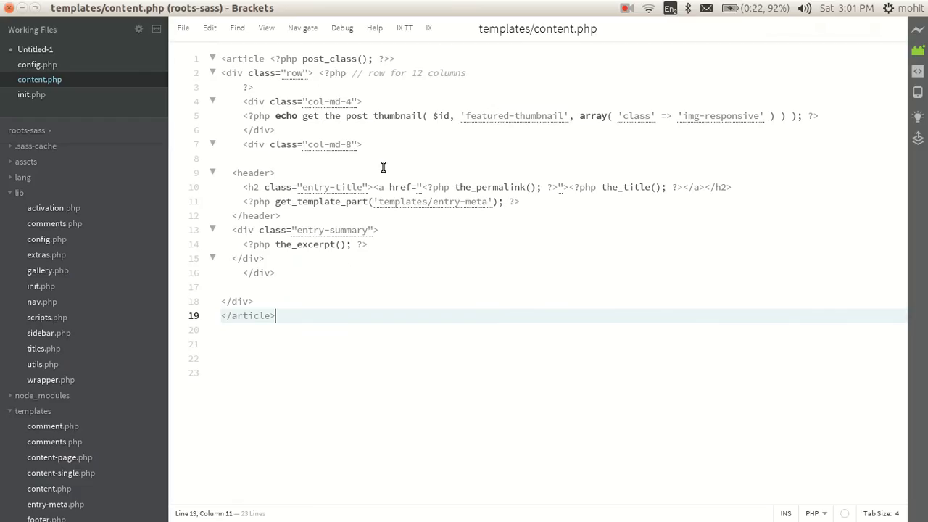
pyautogui.moveTo(790, 116)
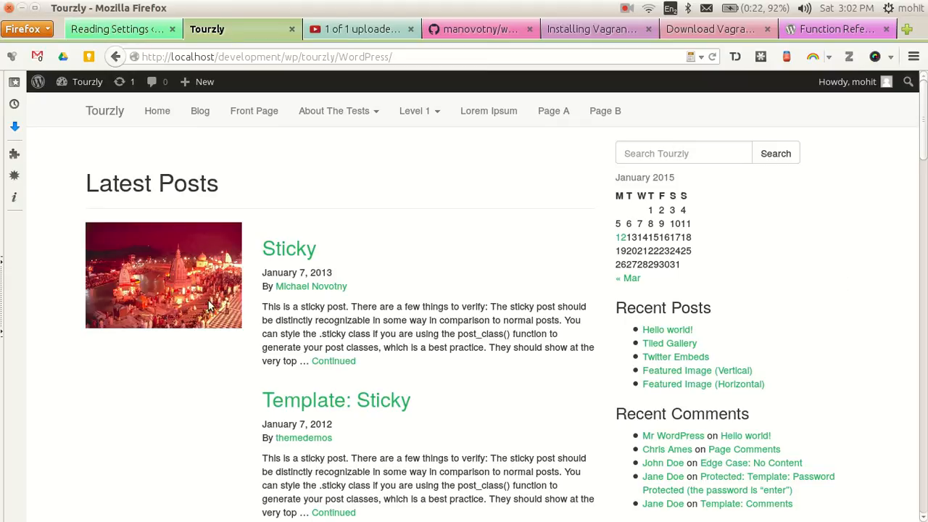
pyautogui.scroll(-3)
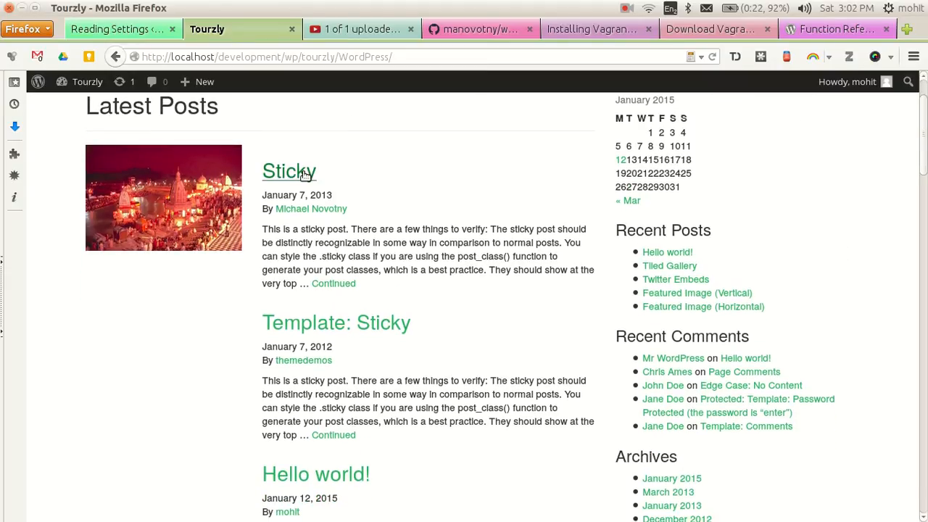
pyautogui.scroll(-3)
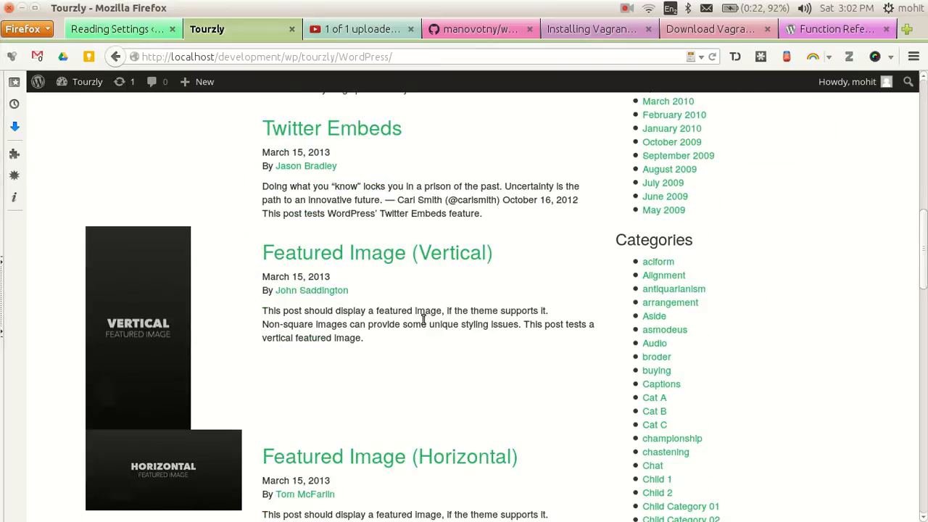
pyautogui.moveTo(183, 403)
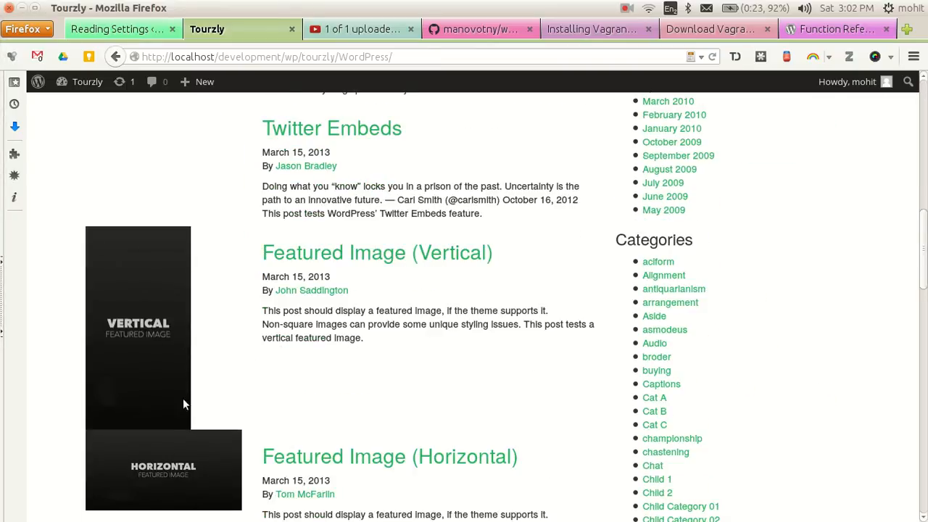
pyautogui.scroll(3)
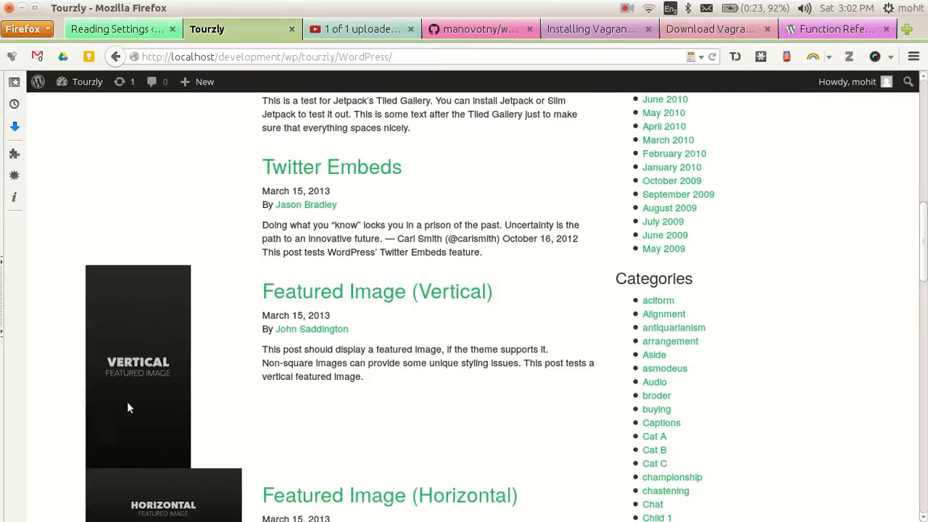
pyautogui.moveTo(514, 159)
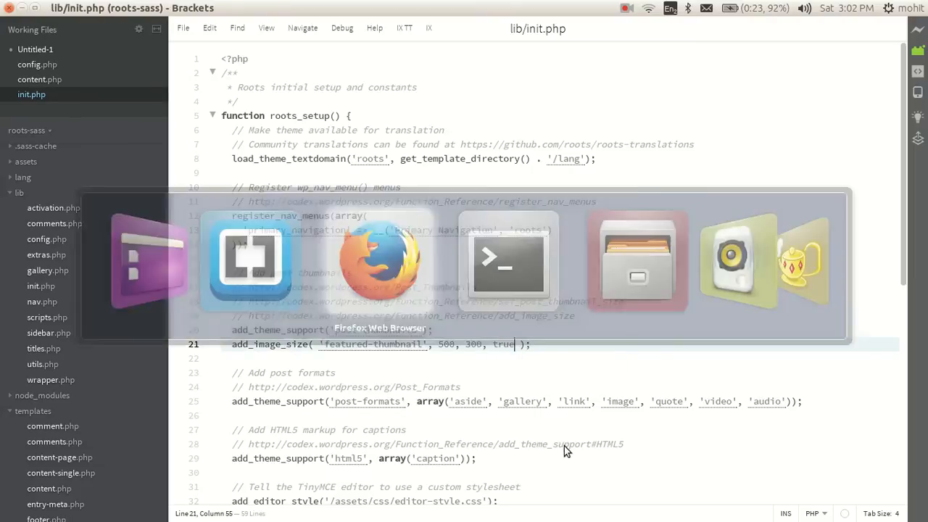
pyautogui.click(377, 258)
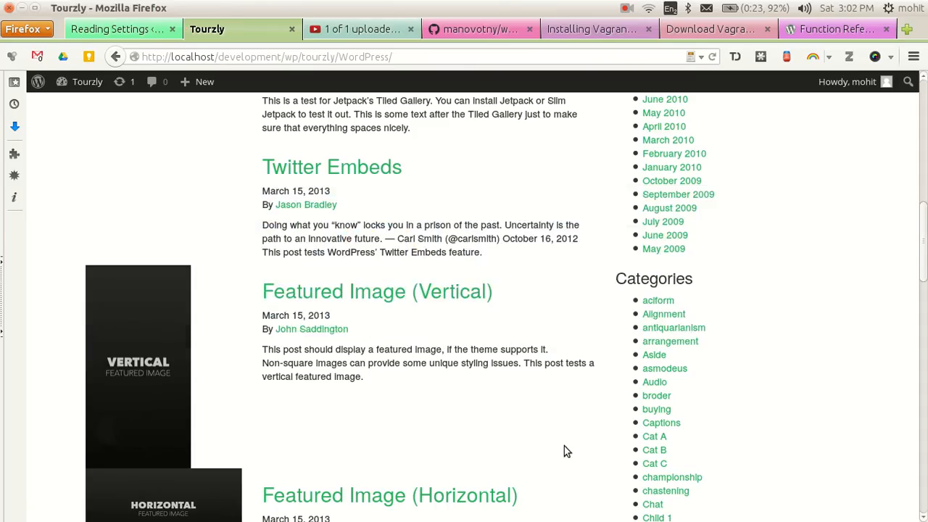
pyautogui.scroll(-3)
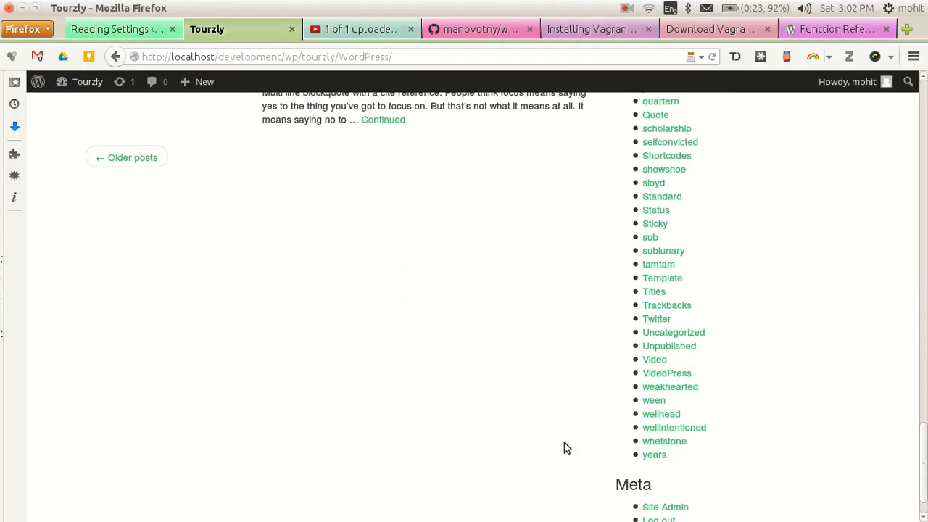
pyautogui.scroll(3)
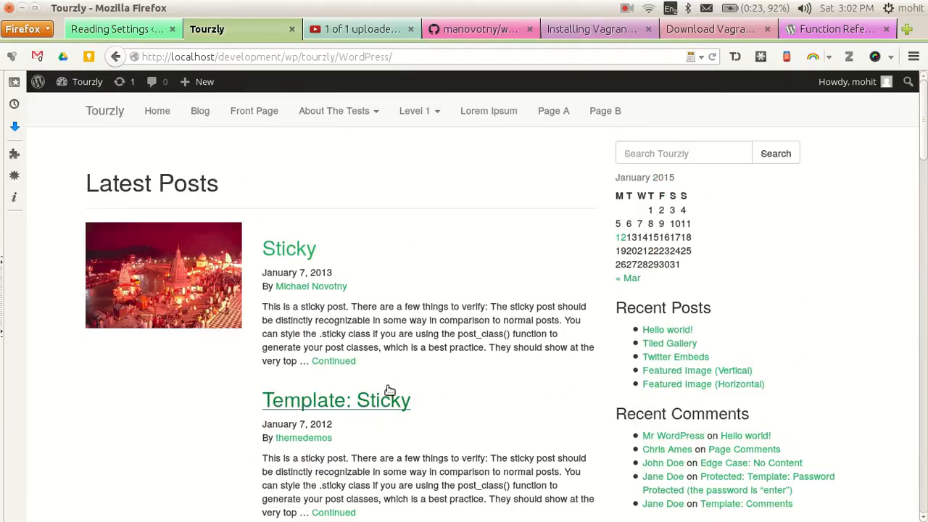
pyautogui.moveTo(545, 223)
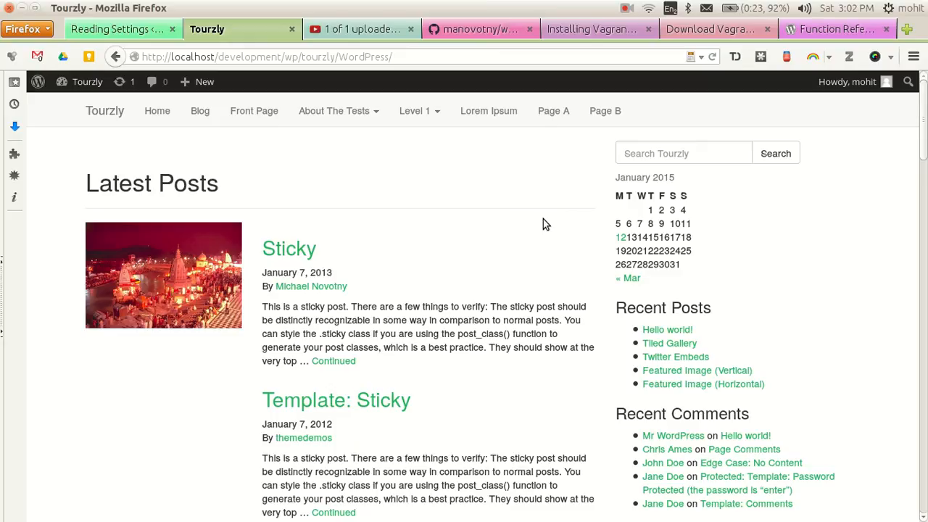
pyautogui.moveTo(554, 197)
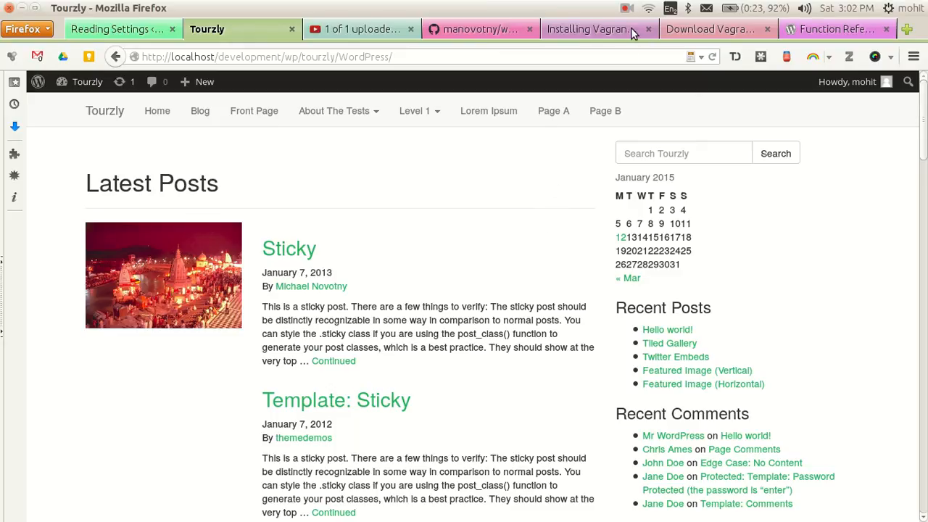
pyautogui.moveTo(531, 203)
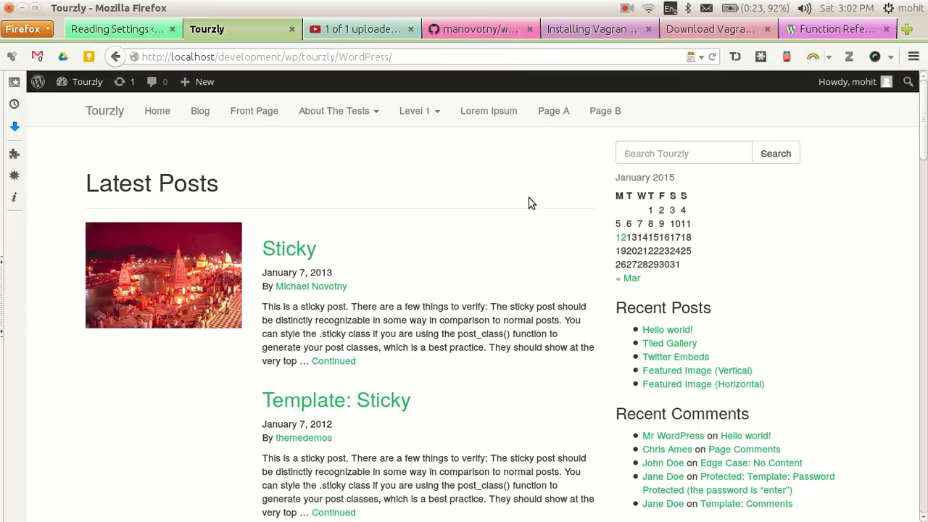
pyautogui.moveTo(625, 17)
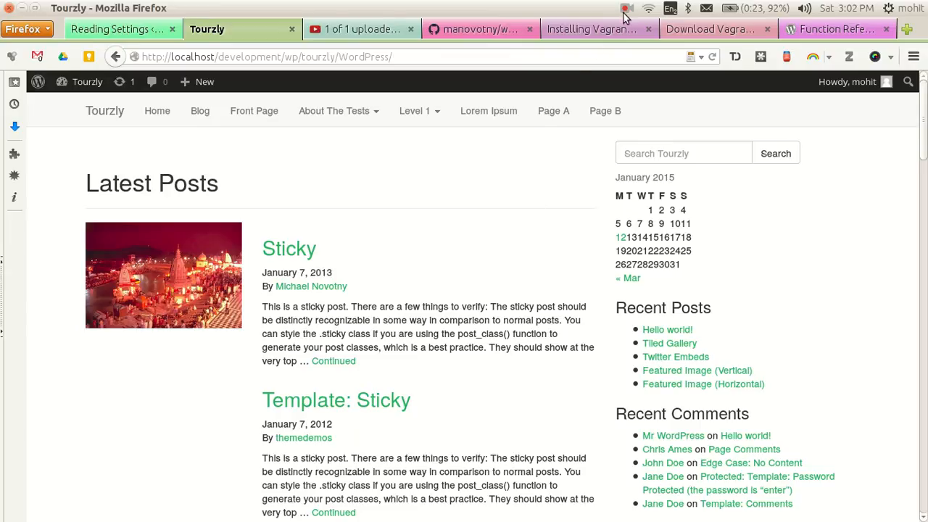